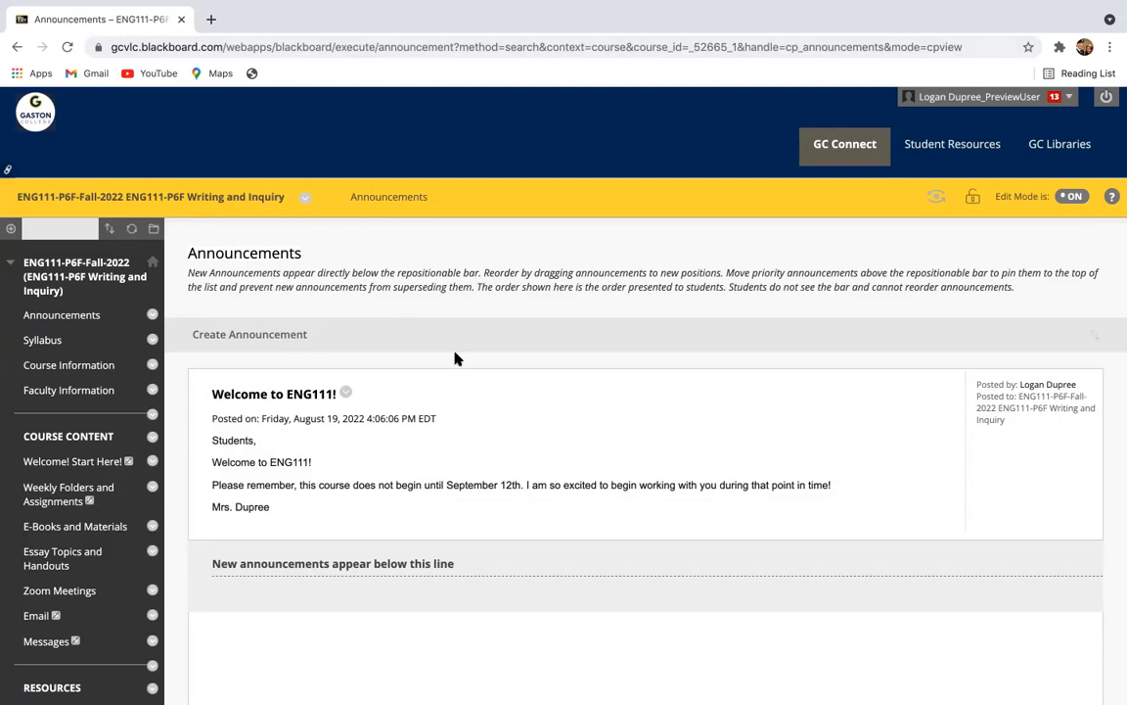
pyautogui.moveTo(176, 348)
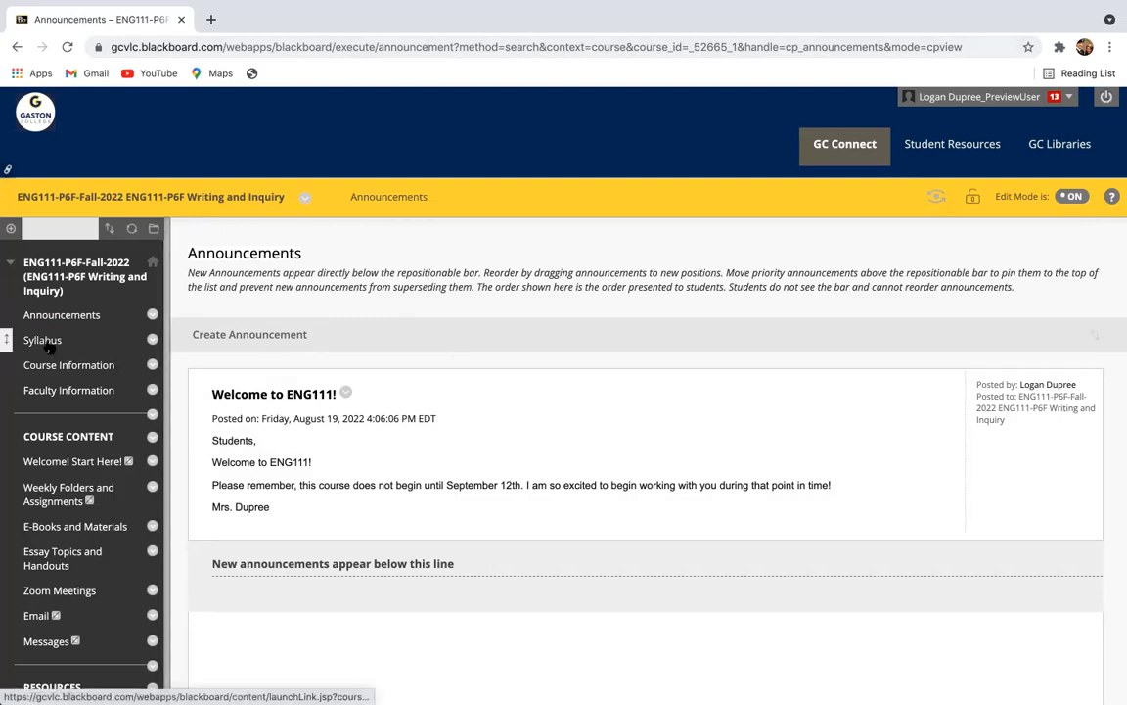
pyautogui.moveTo(43, 341)
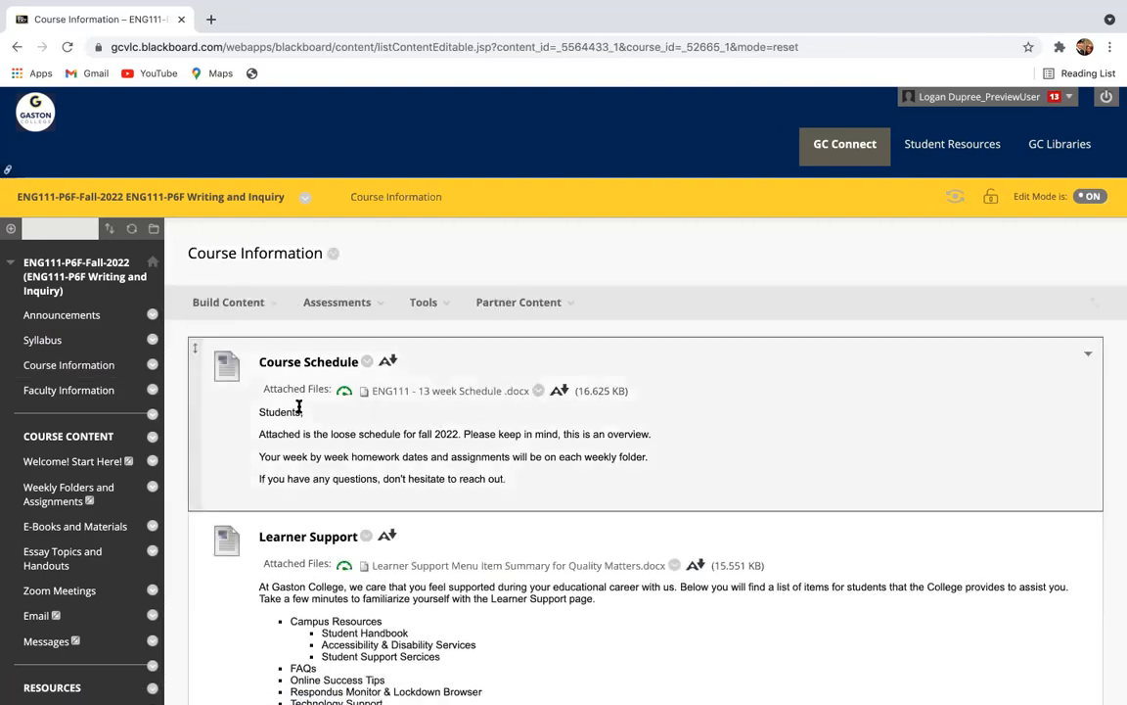
# Step: Scroll through Course Information, then go to the instructor's Faculty Information contact page
pyautogui.scroll(-3)
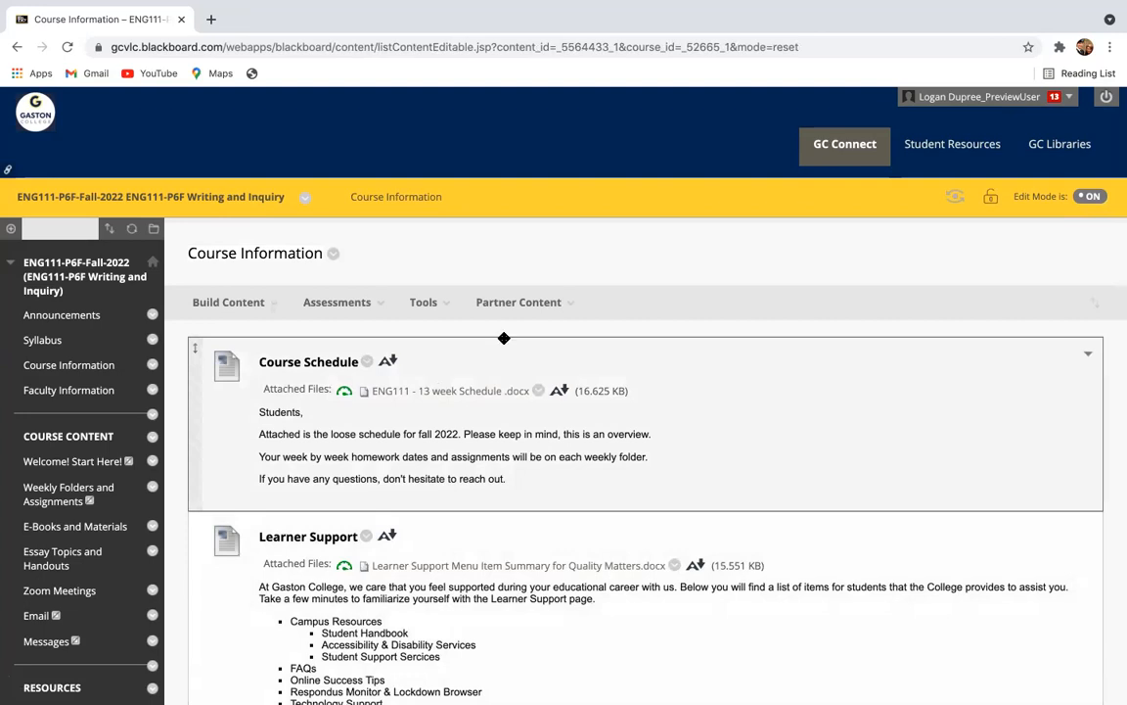
pyautogui.moveTo(499, 288)
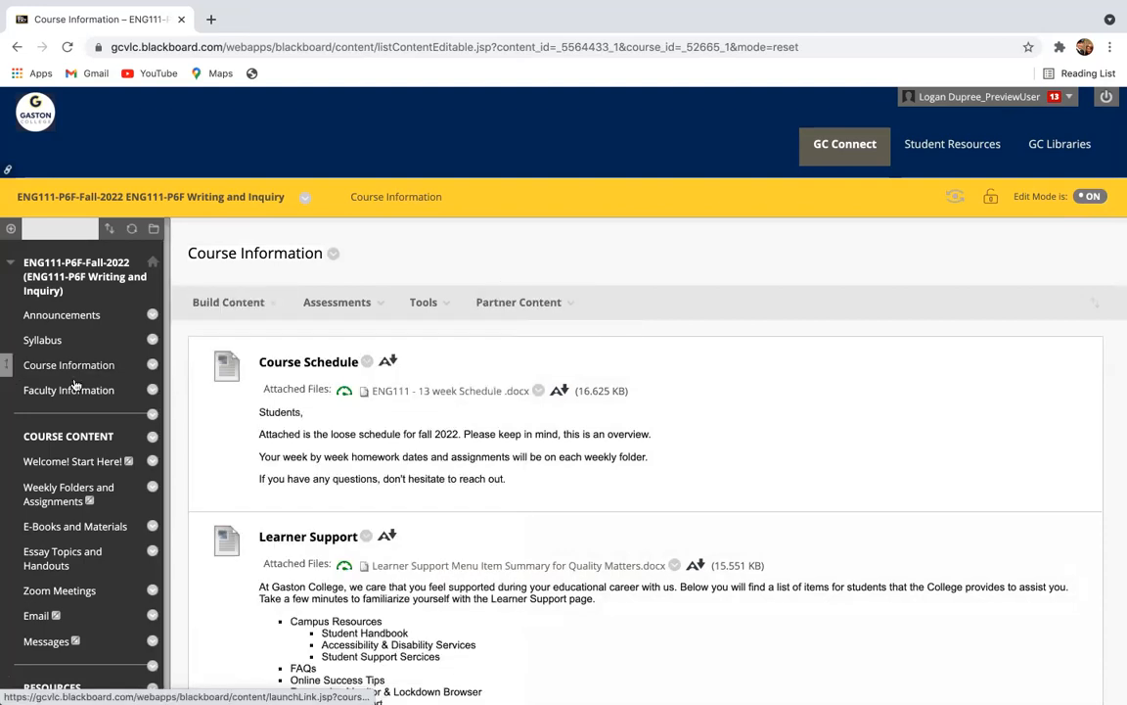
pyautogui.moveTo(68, 389)
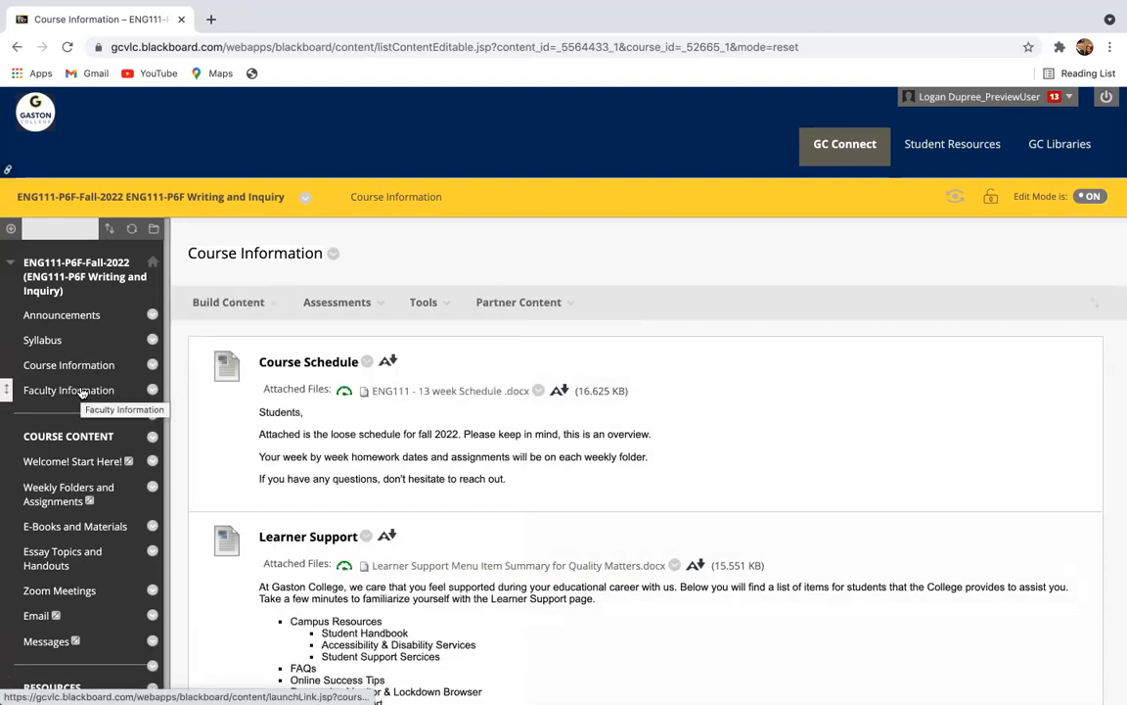
pyautogui.click(68, 389)
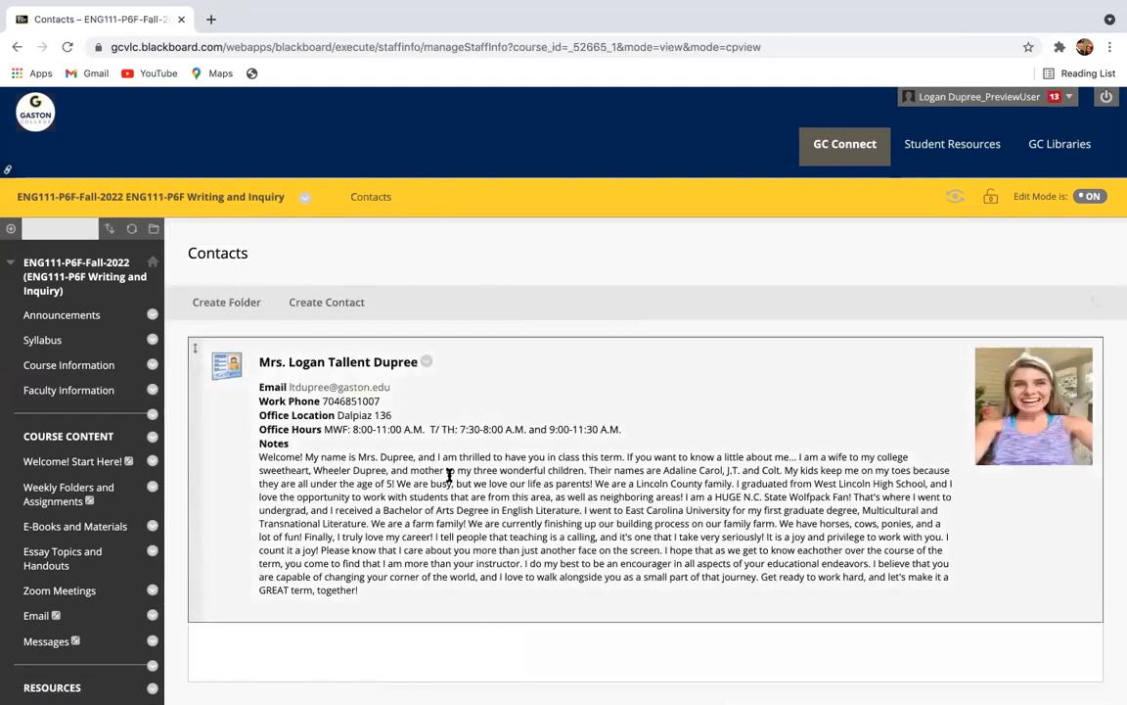
# Step: Select the instructor's work phone number on the Contacts page
pyautogui.doubleClick(351, 401)
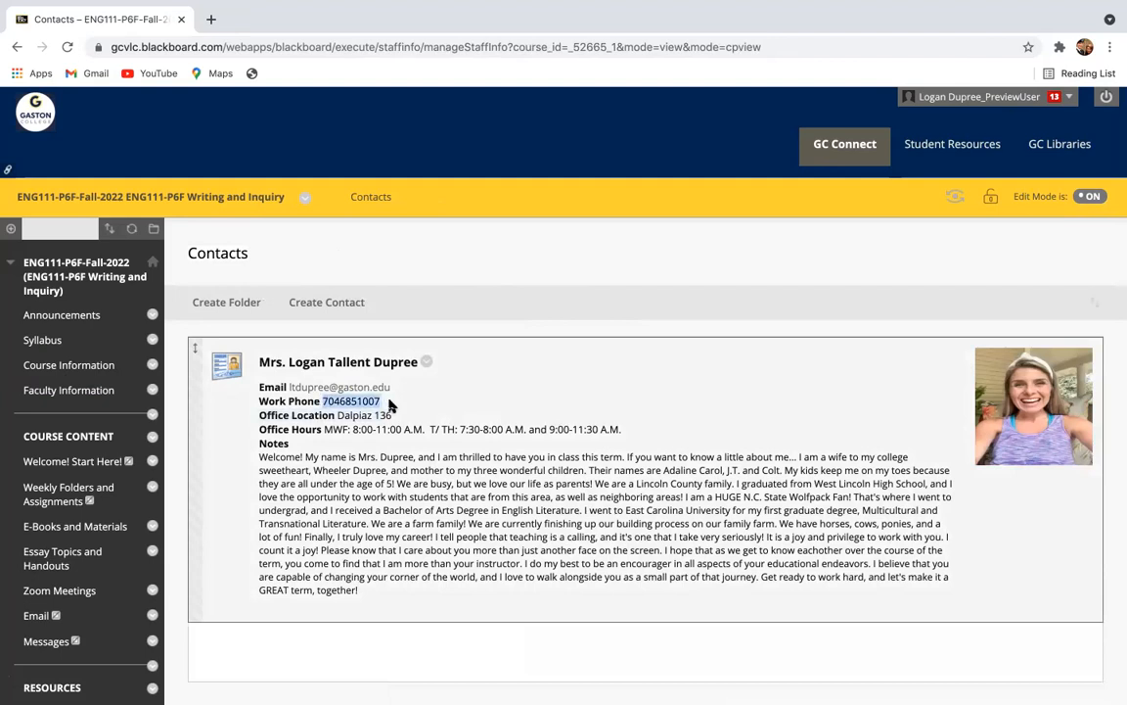
pyautogui.moveTo(409, 439)
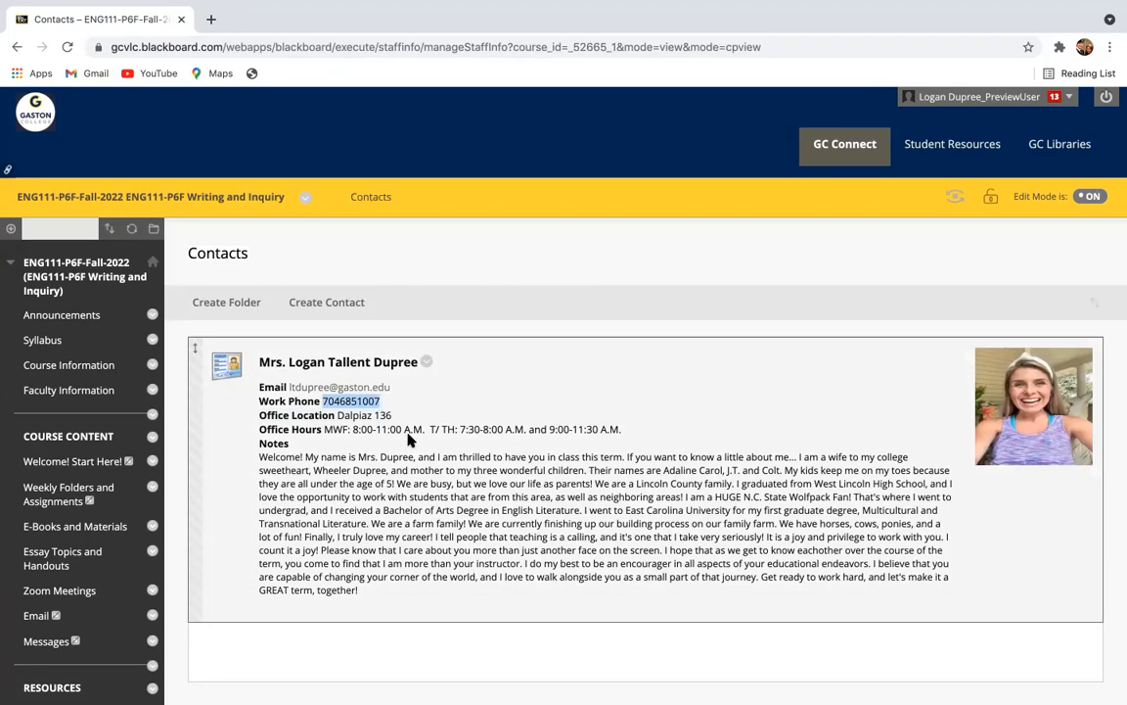
pyautogui.moveTo(407, 440)
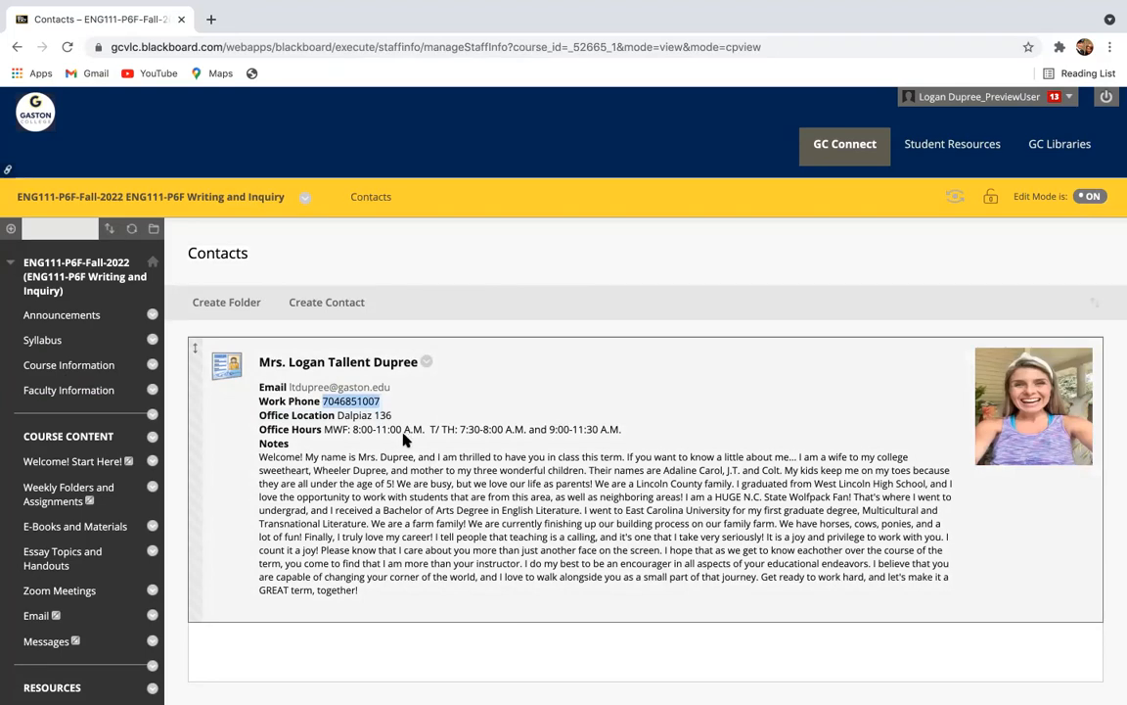
pyautogui.moveTo(214, 443)
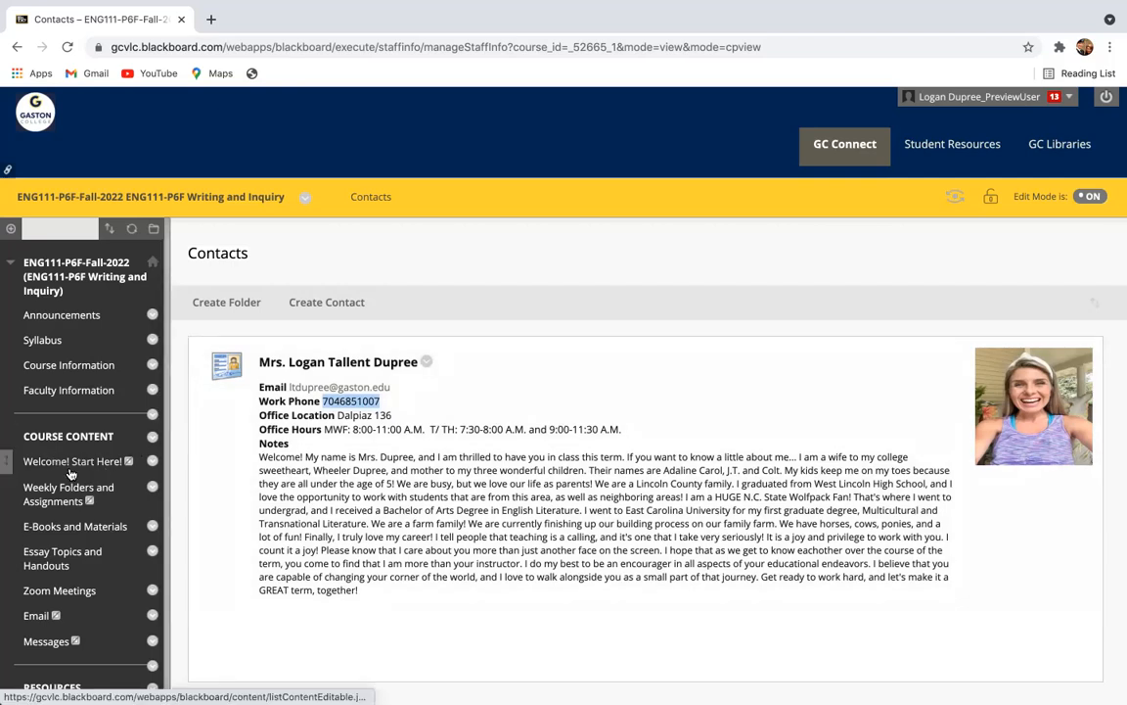
pyautogui.moveTo(70, 462)
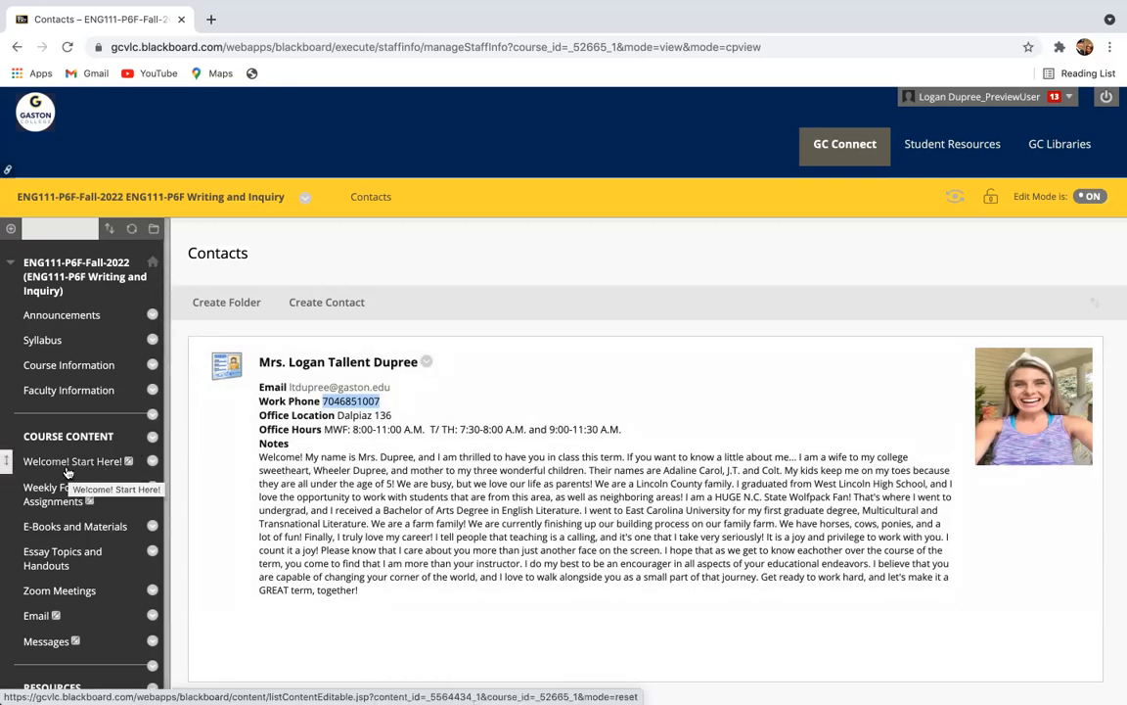
# Step: Browse Welcome! Start Here! through the Syllabus Video, Course Entry Quiz and navigation videos
pyautogui.click(72, 462)
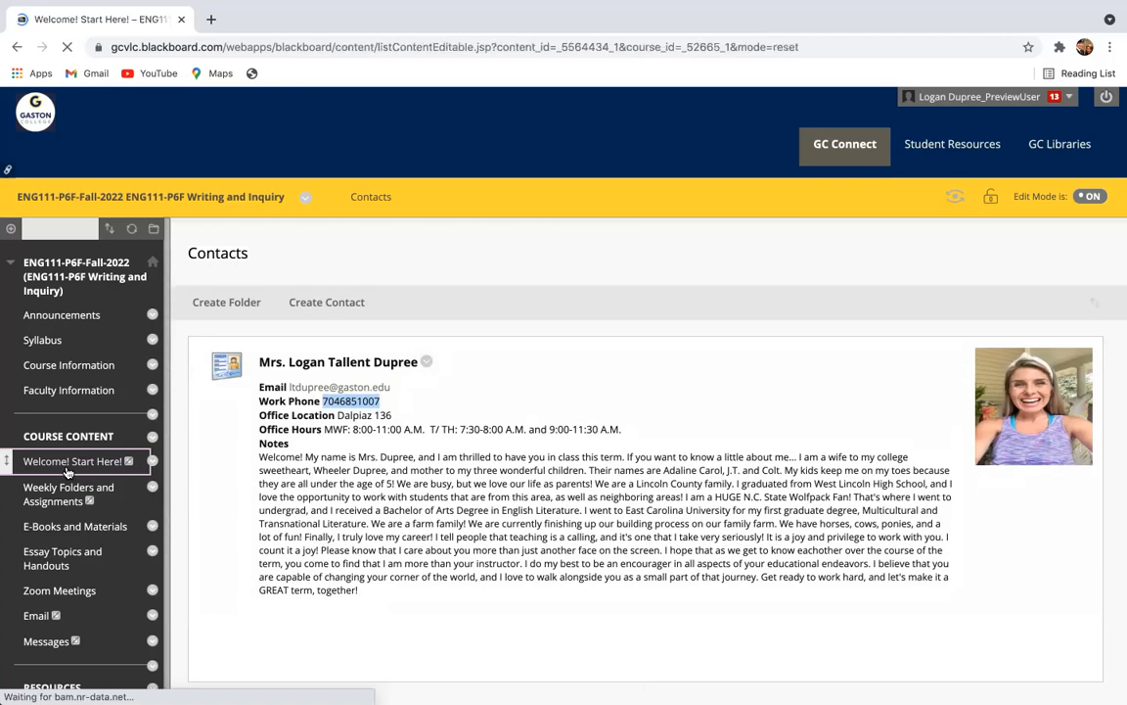
pyautogui.click(71, 461)
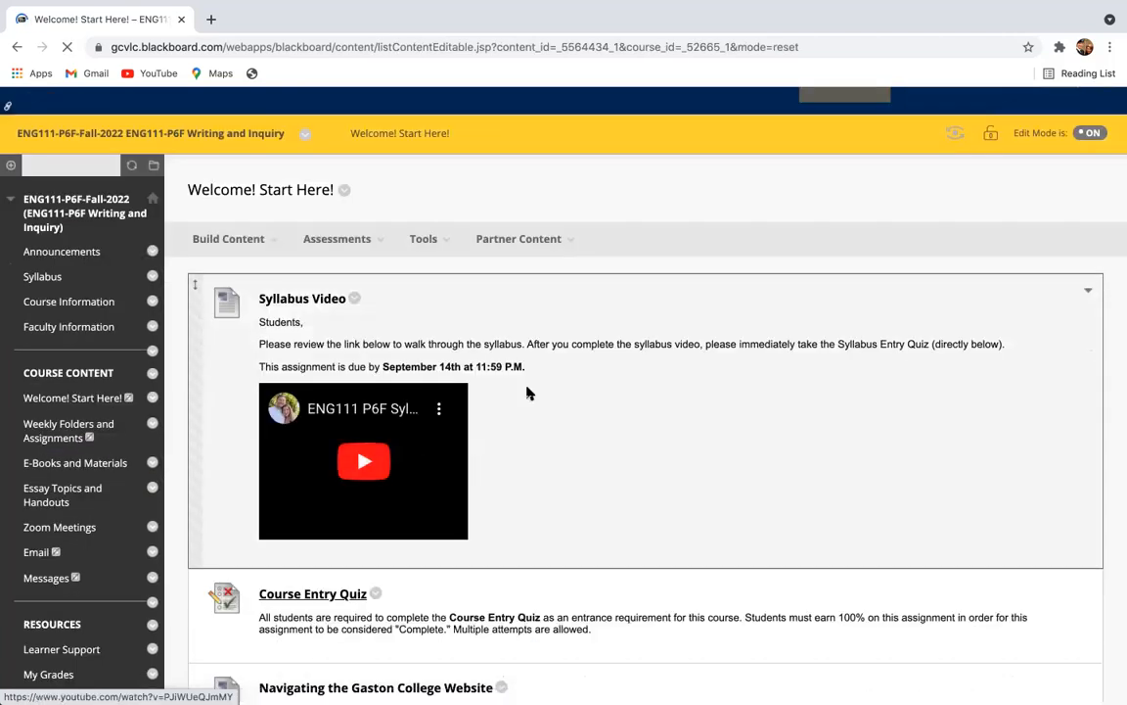
pyautogui.scroll(-3)
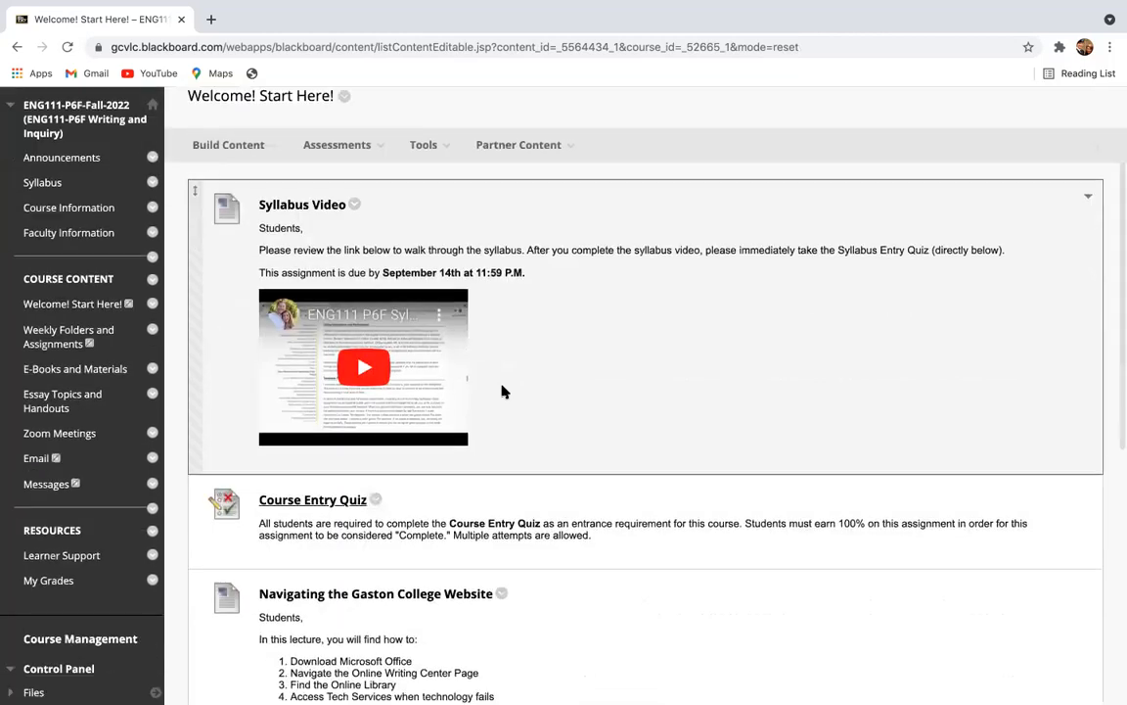
pyautogui.scroll(-3)
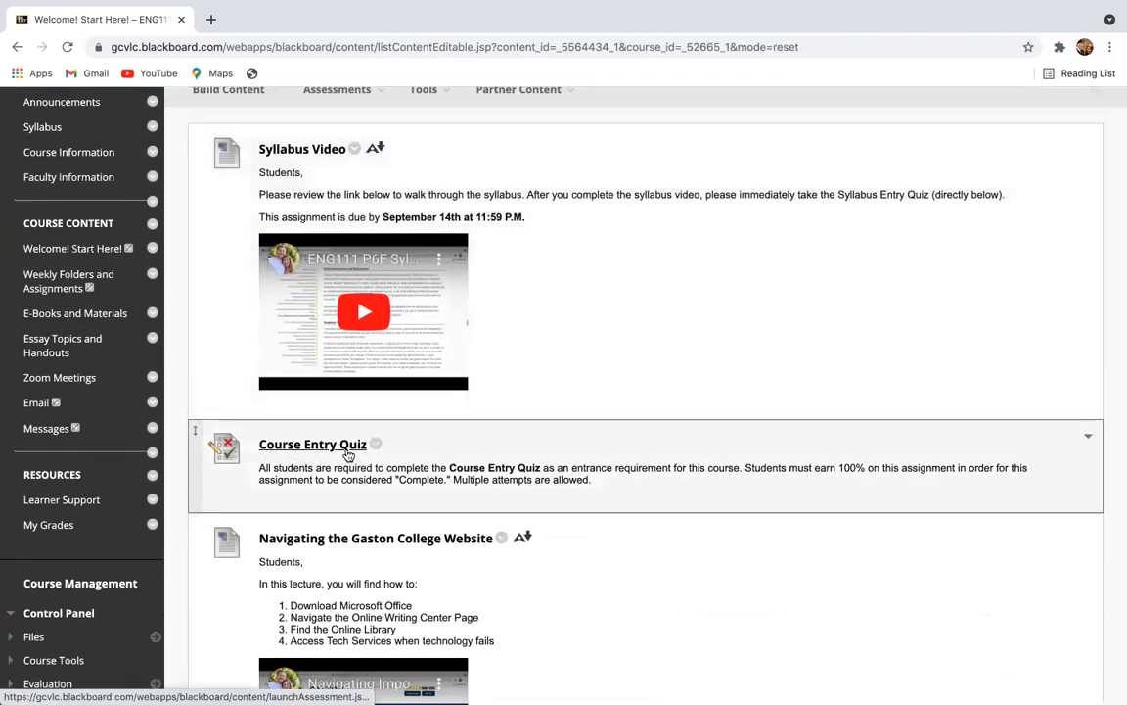
pyautogui.scroll(-3)
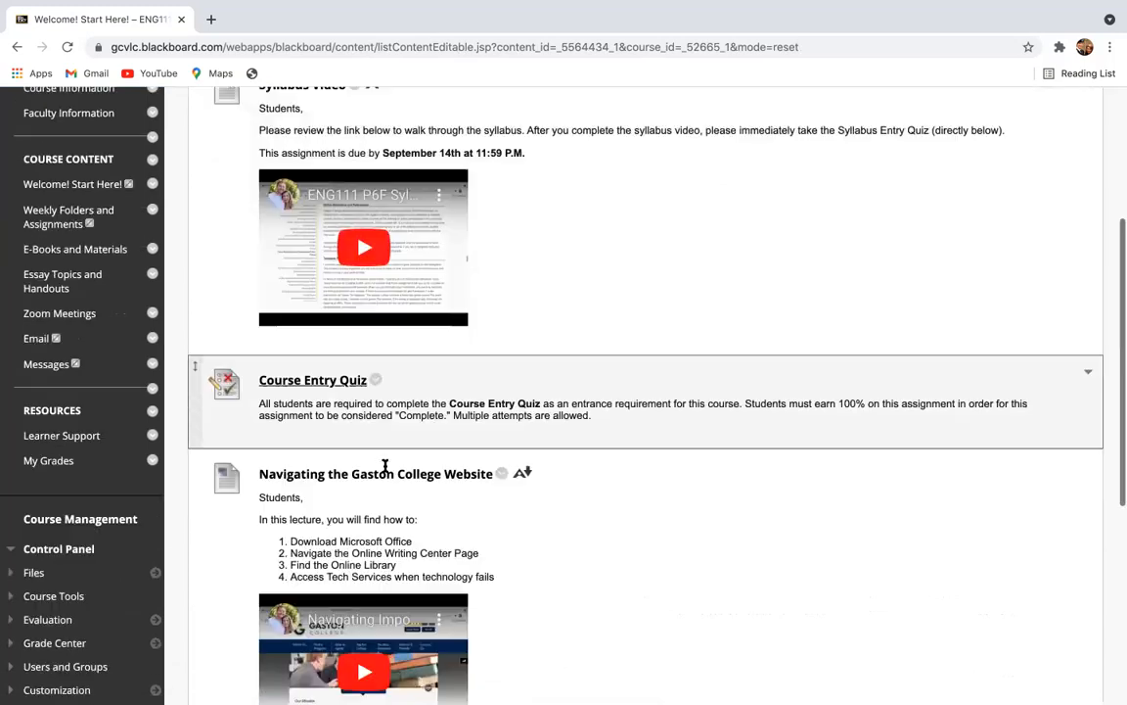
pyautogui.scroll(-3)
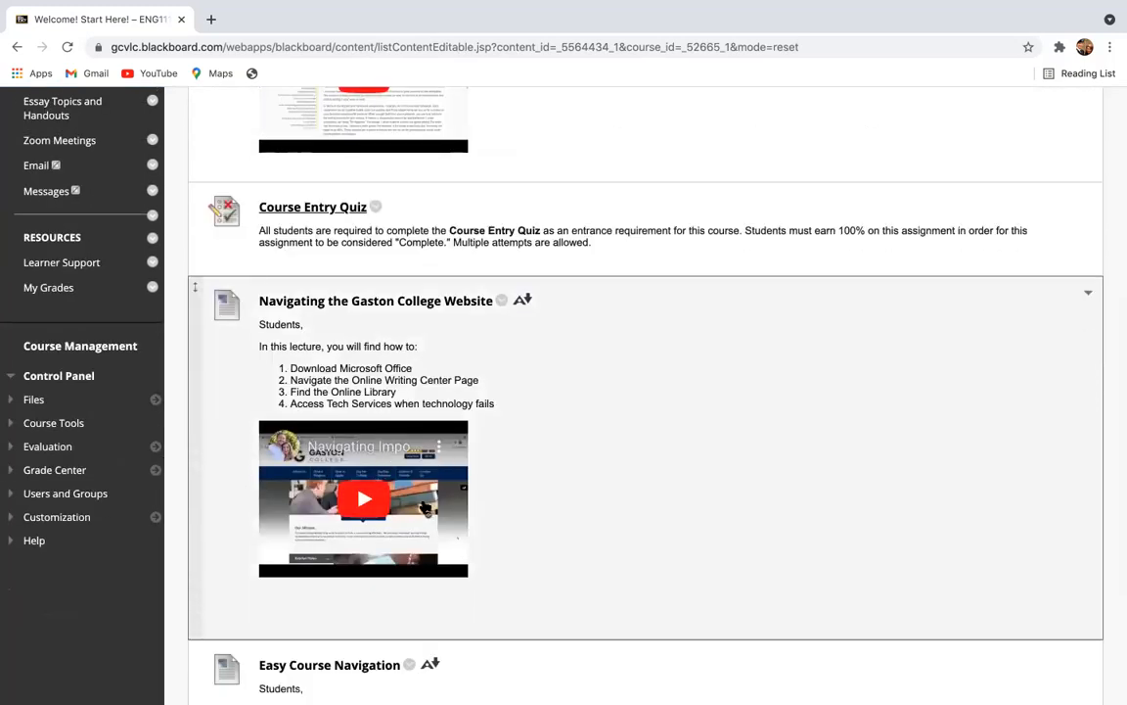
pyautogui.scroll(-3)
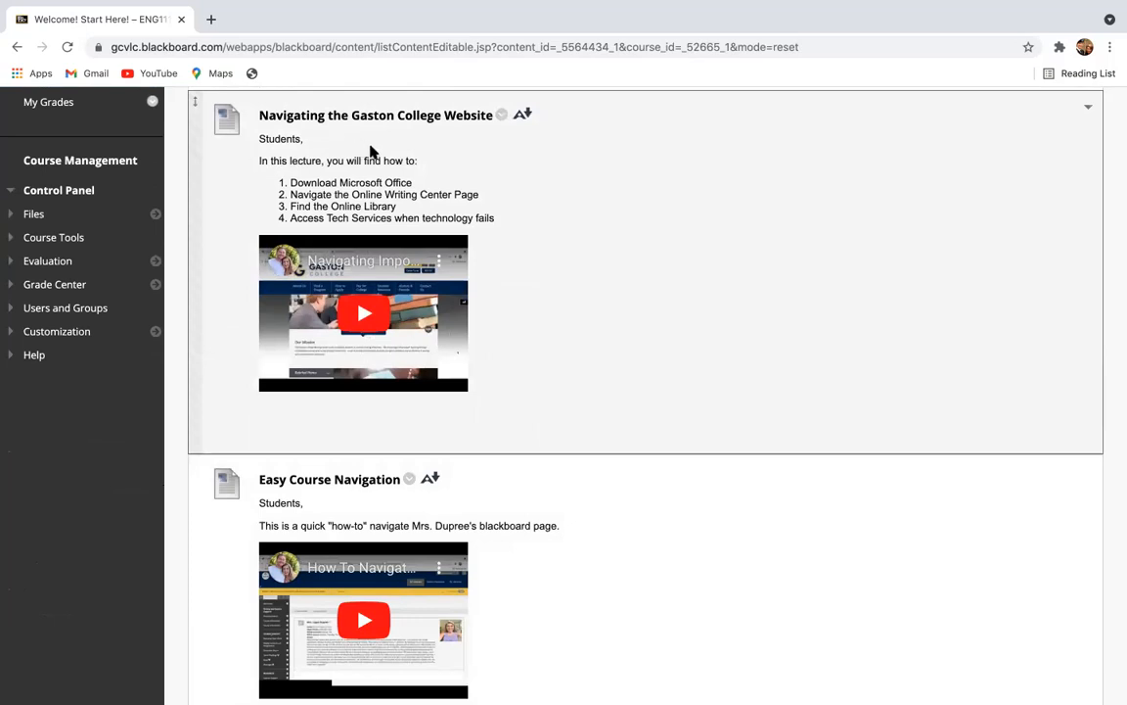
pyautogui.moveTo(427, 207)
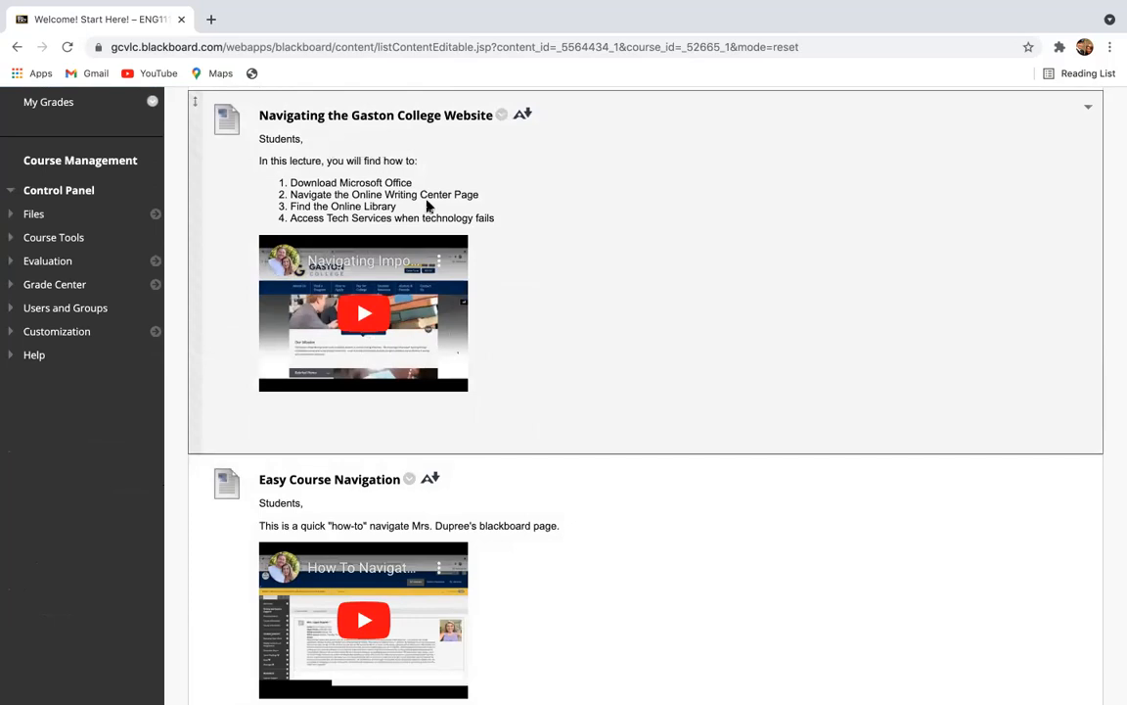
pyautogui.moveTo(380, 265)
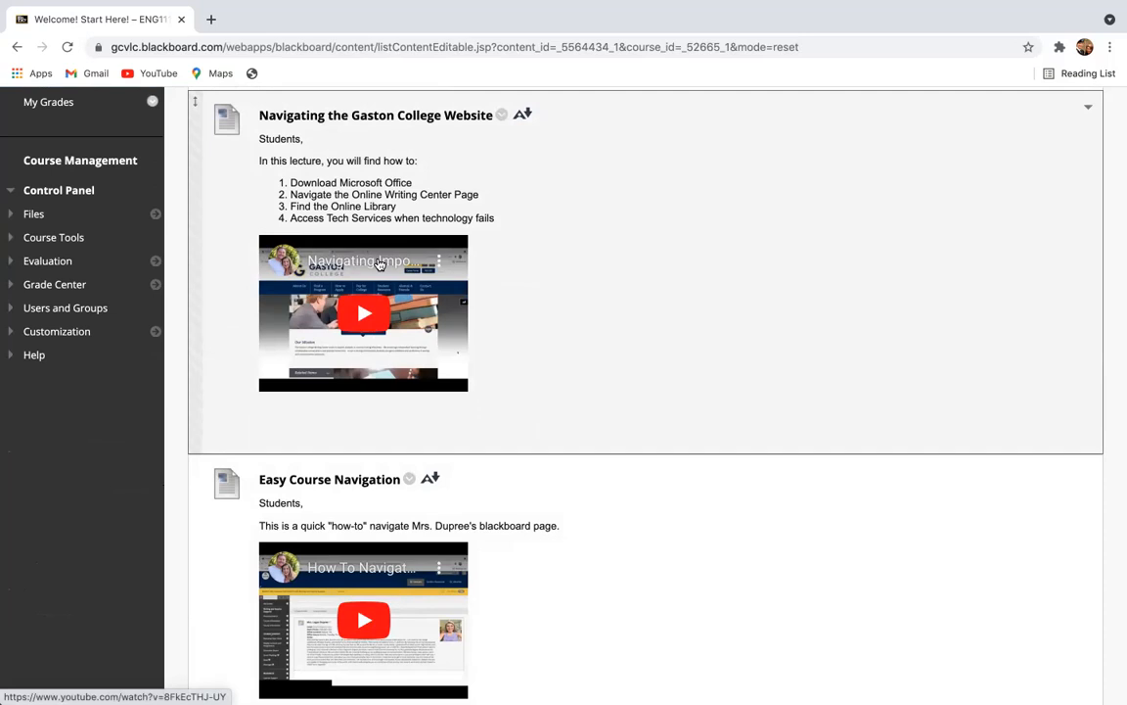
pyautogui.scroll(-3)
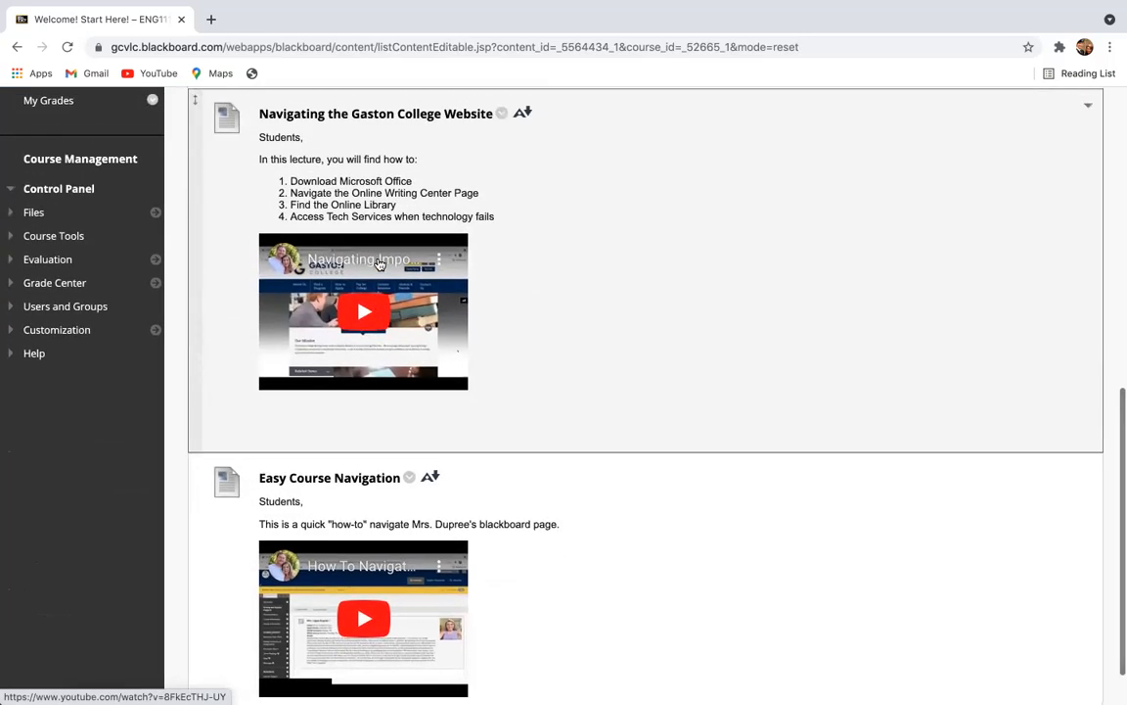
pyautogui.scroll(-3)
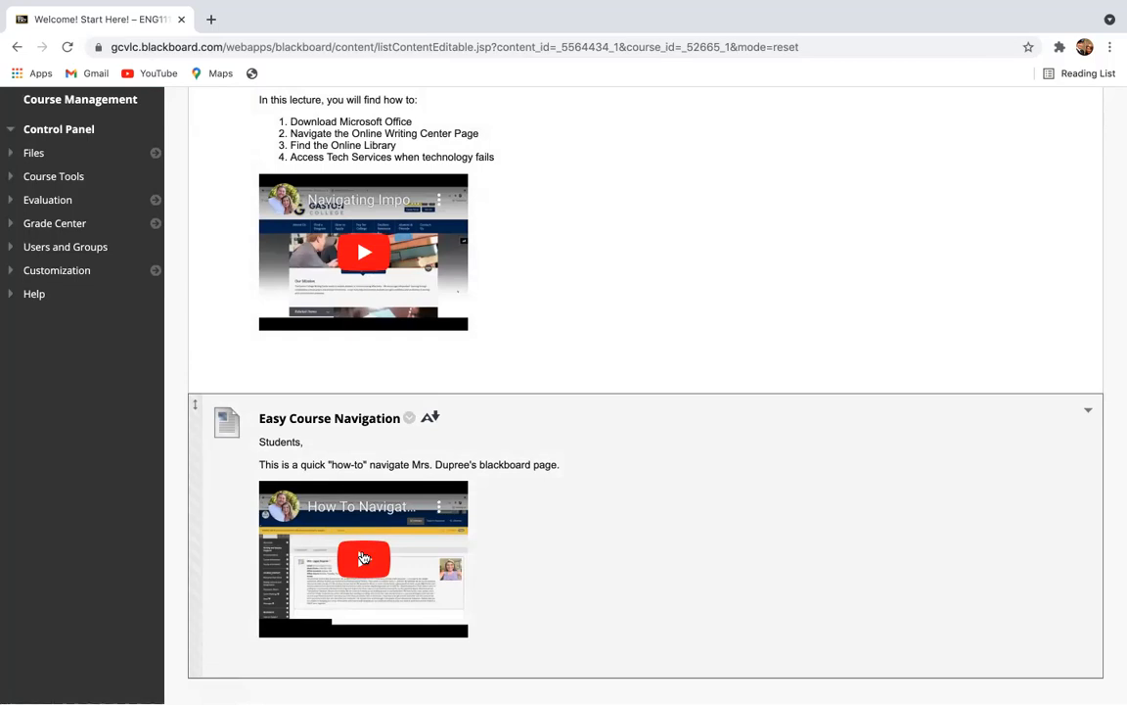
pyautogui.scroll(3)
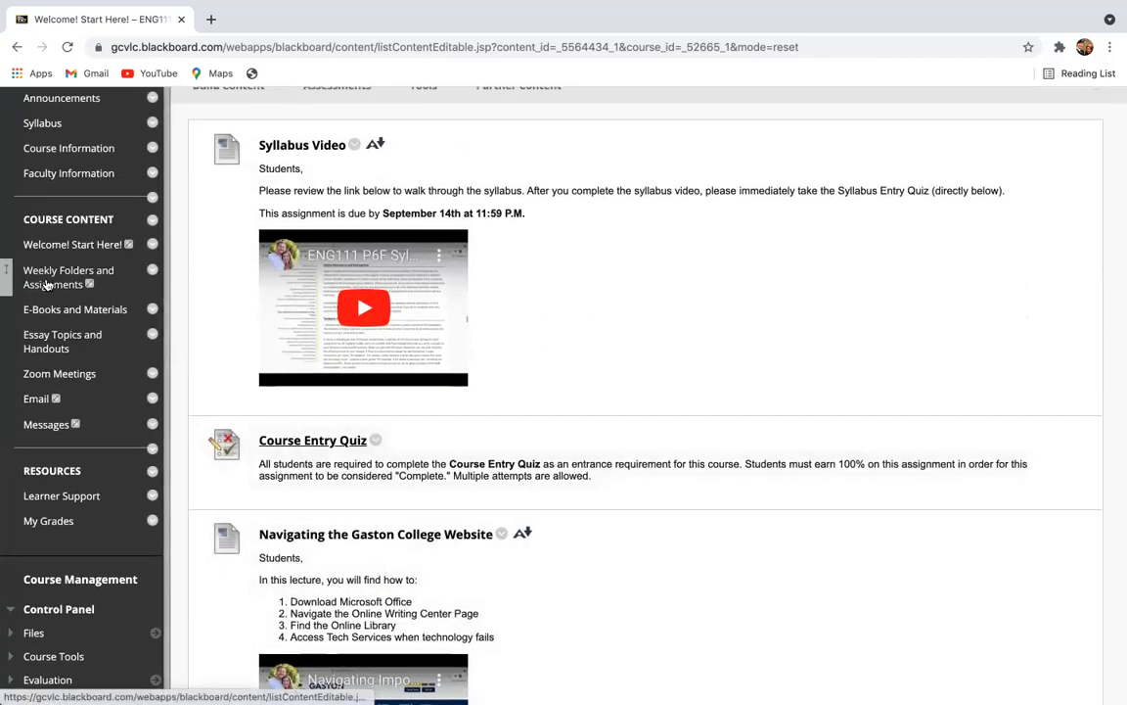
pyautogui.moveTo(69, 278)
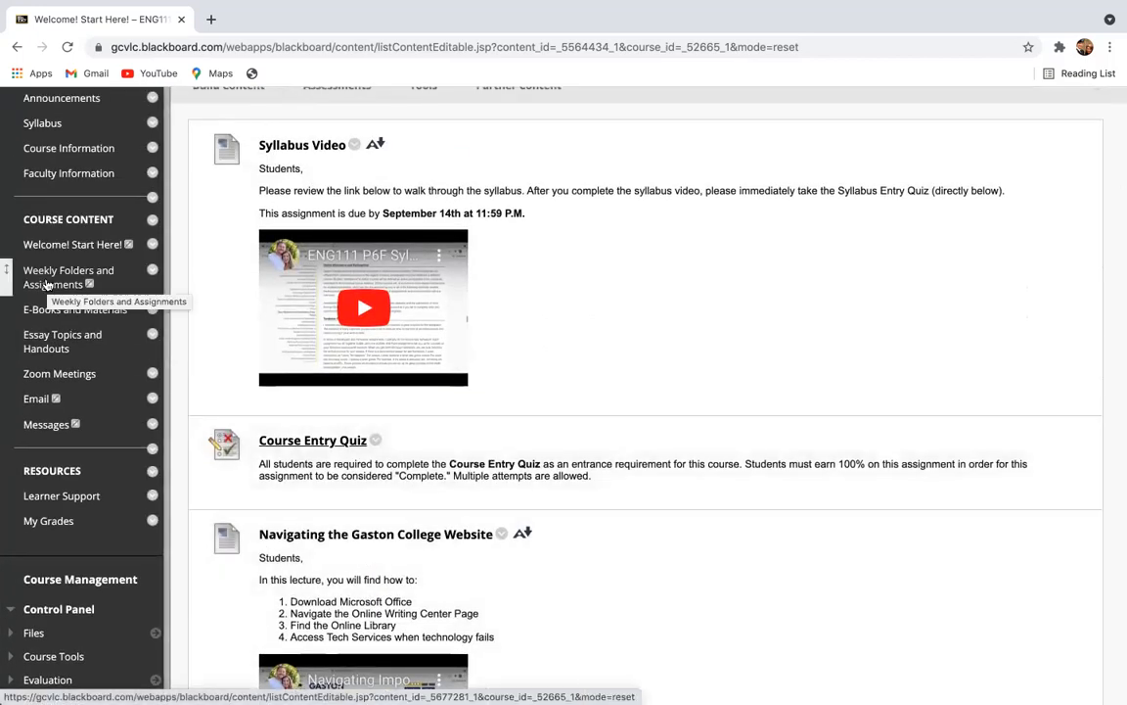
# Step: Show Weekly Folders and Assignments with the Week 1 folder objectives and due dates
pyautogui.click(68, 278)
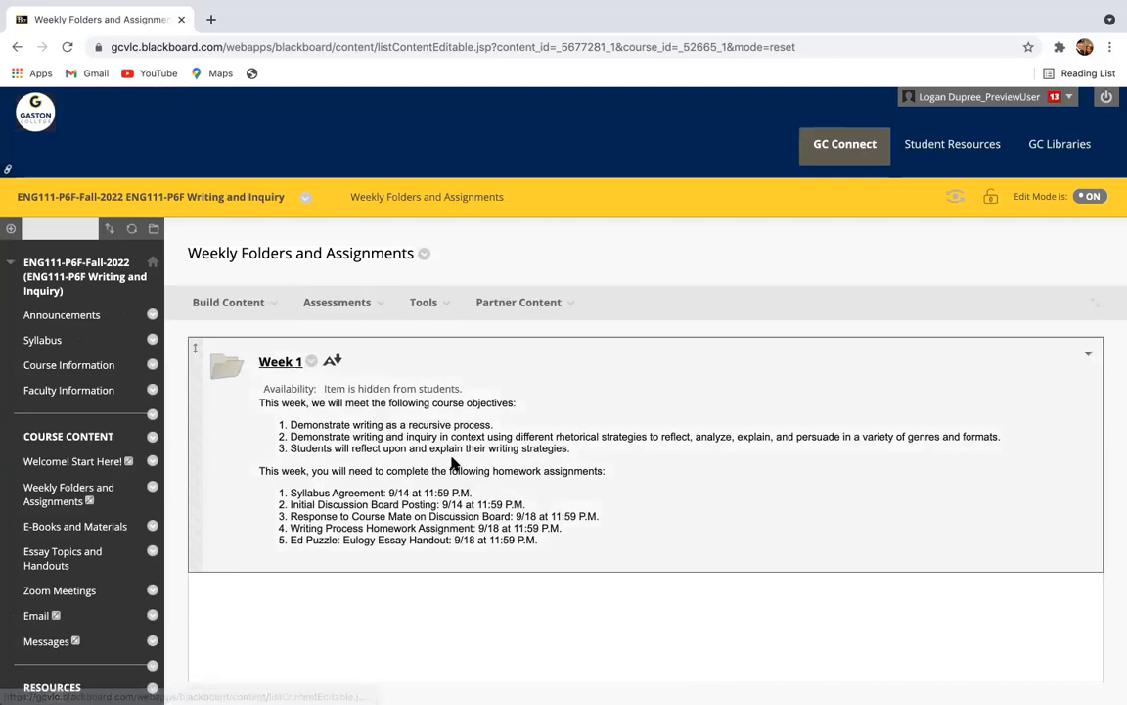
pyautogui.moveTo(421, 415)
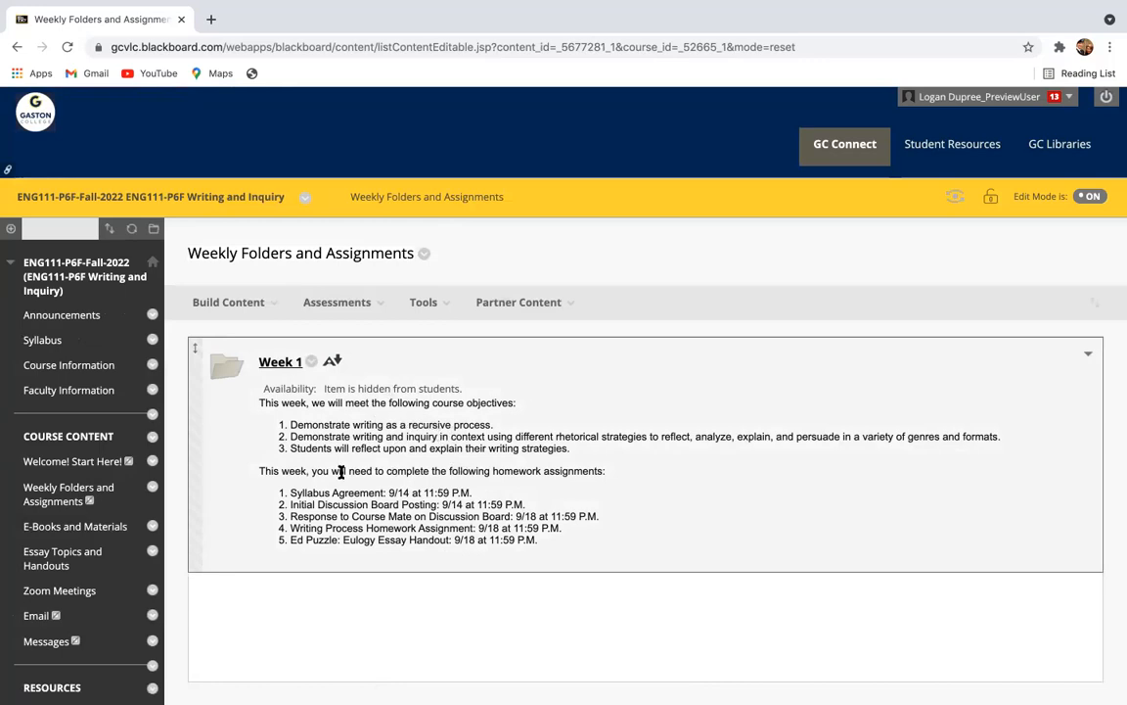
pyautogui.scroll(-3)
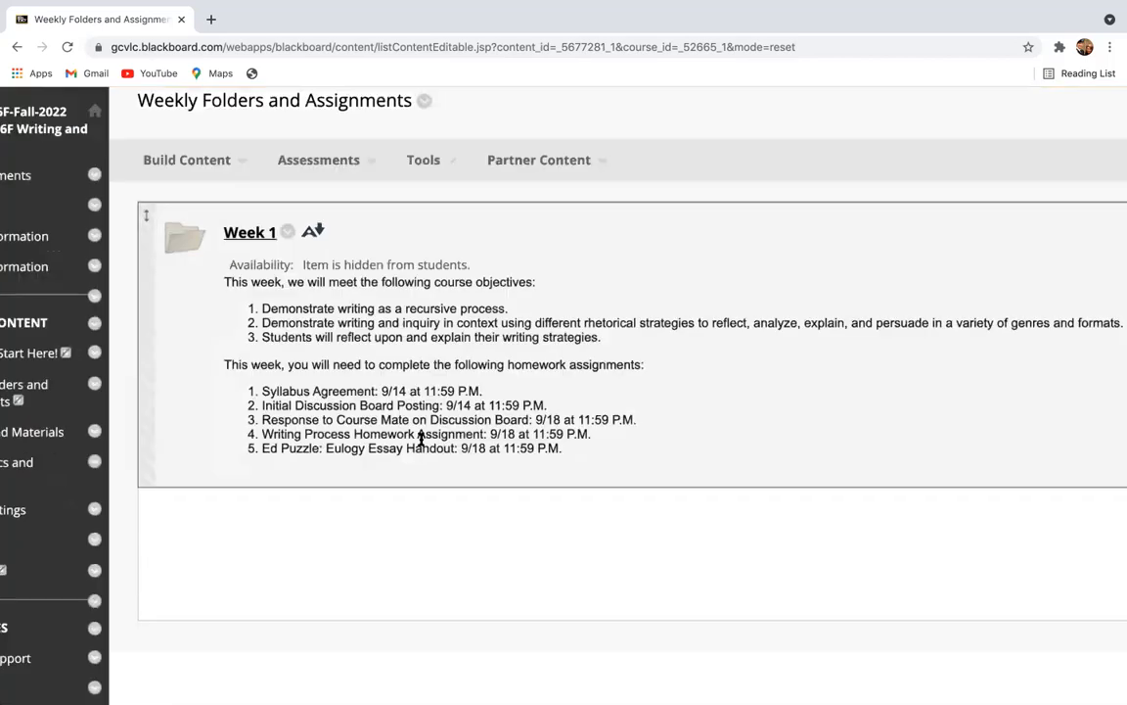
pyautogui.scroll(-3)
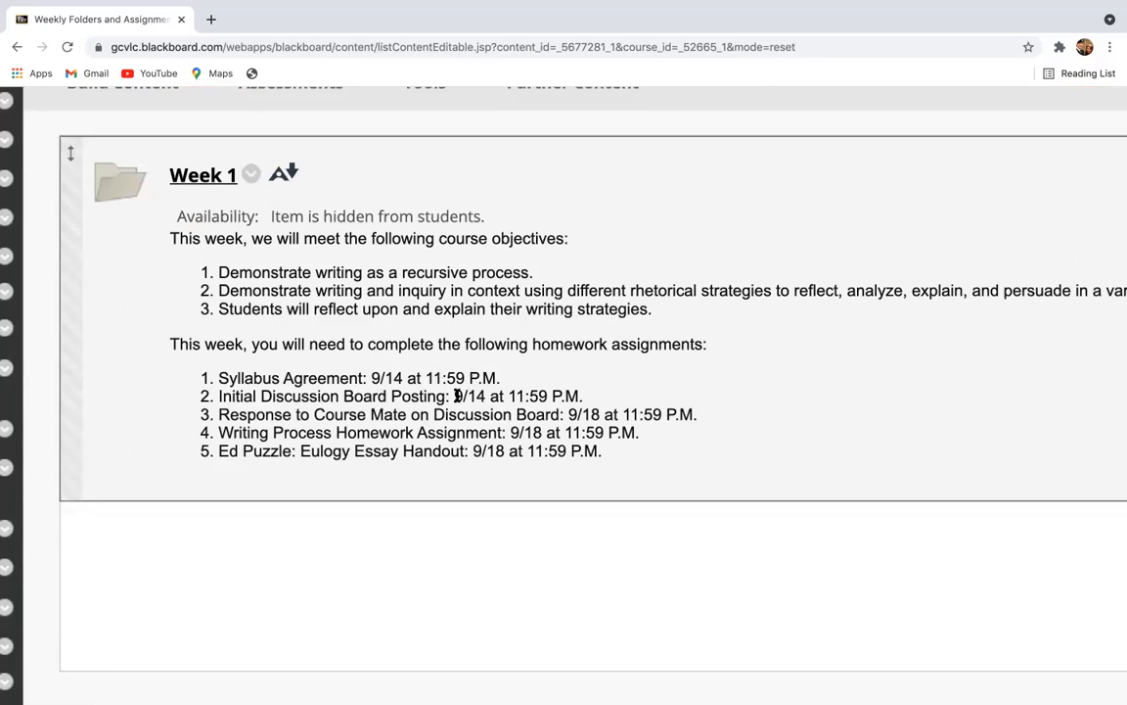
pyautogui.moveTo(330, 409)
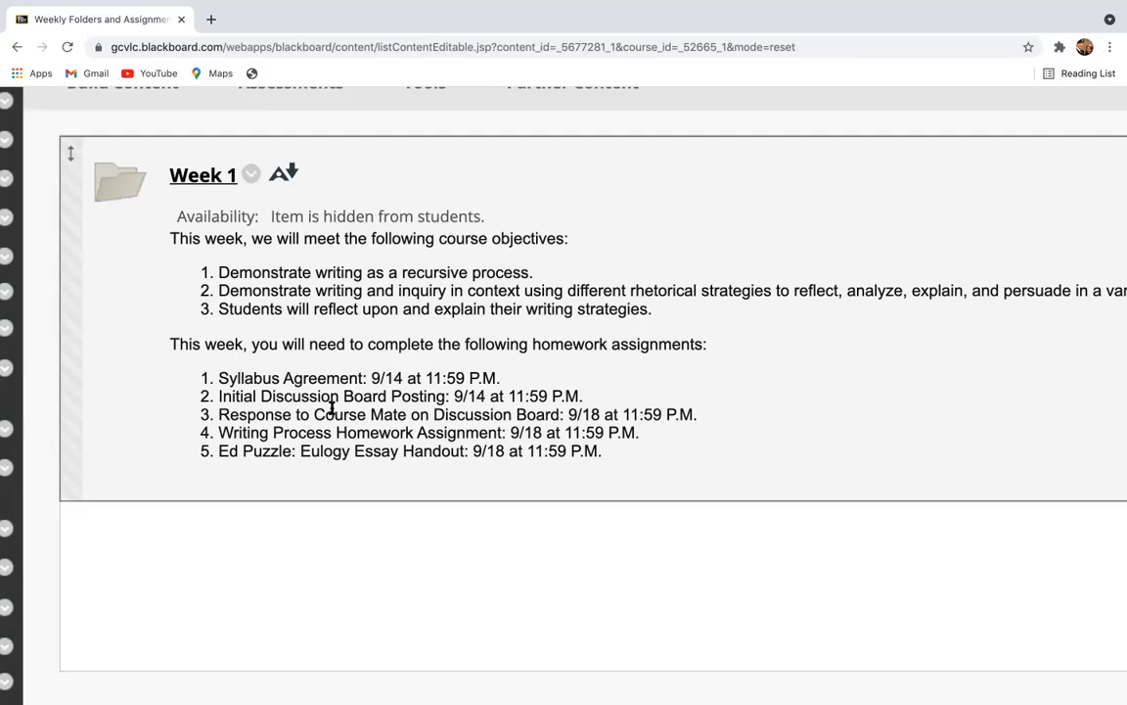
pyautogui.moveTo(532, 419)
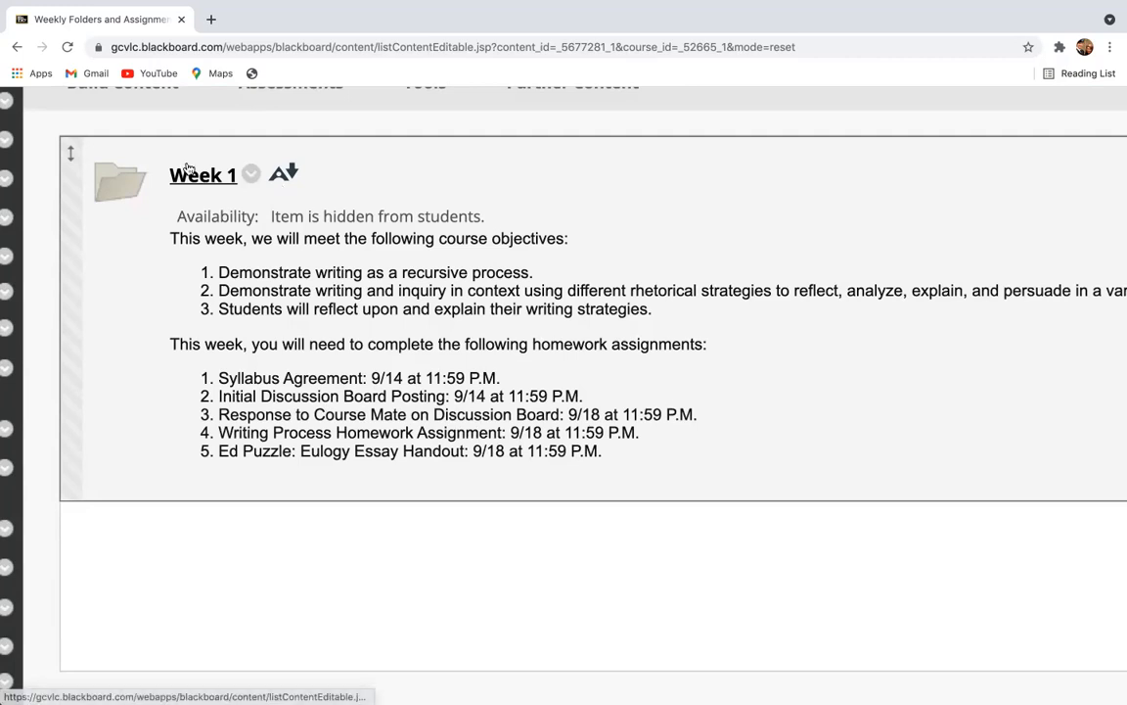
# Step: Enter the Week 1 folder and look through its welcome, TED video, Discussion Board and assignments
pyautogui.click(204, 175)
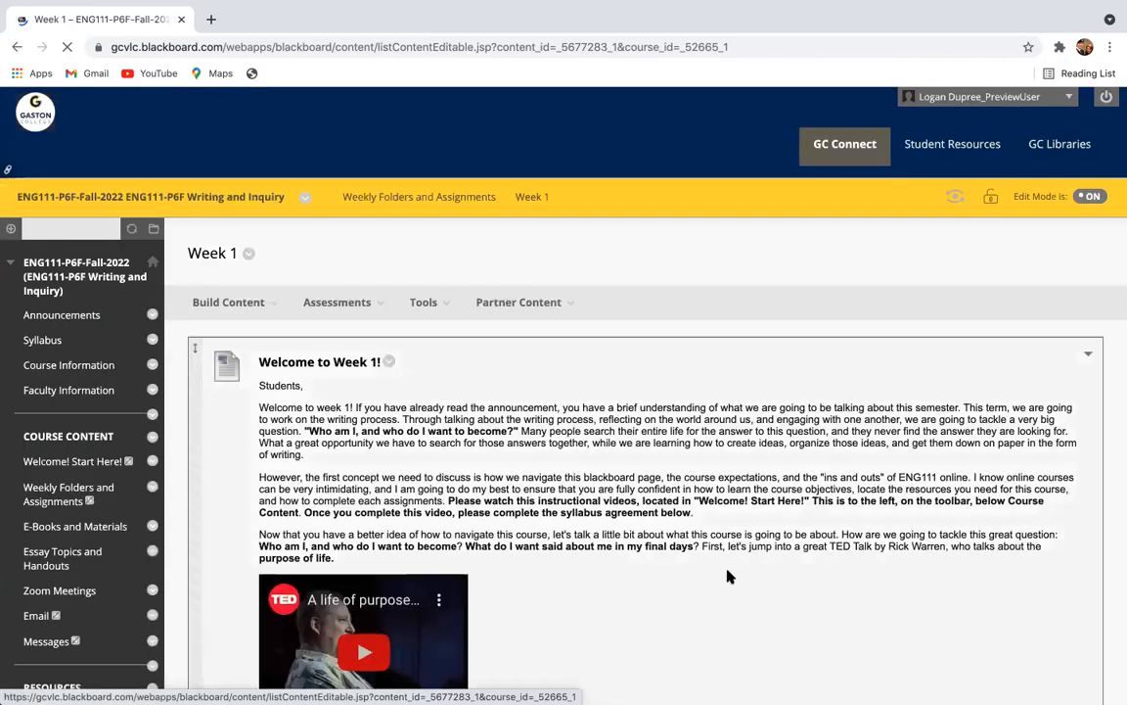
pyautogui.scroll(-3)
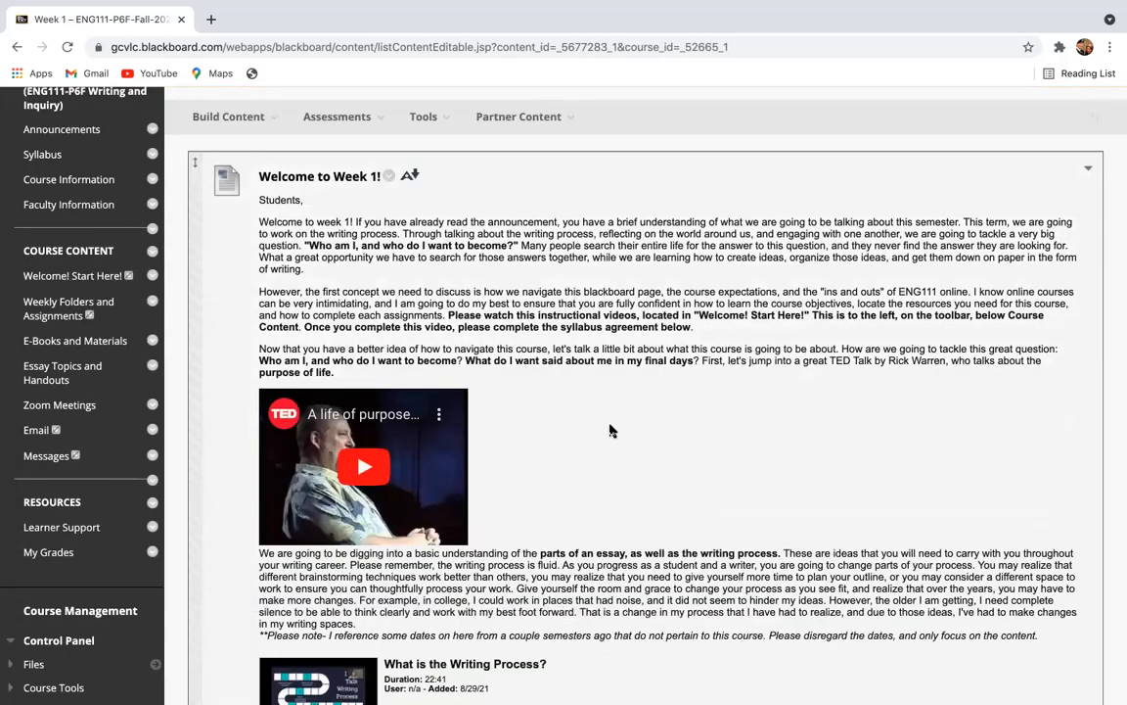
pyautogui.scroll(-3)
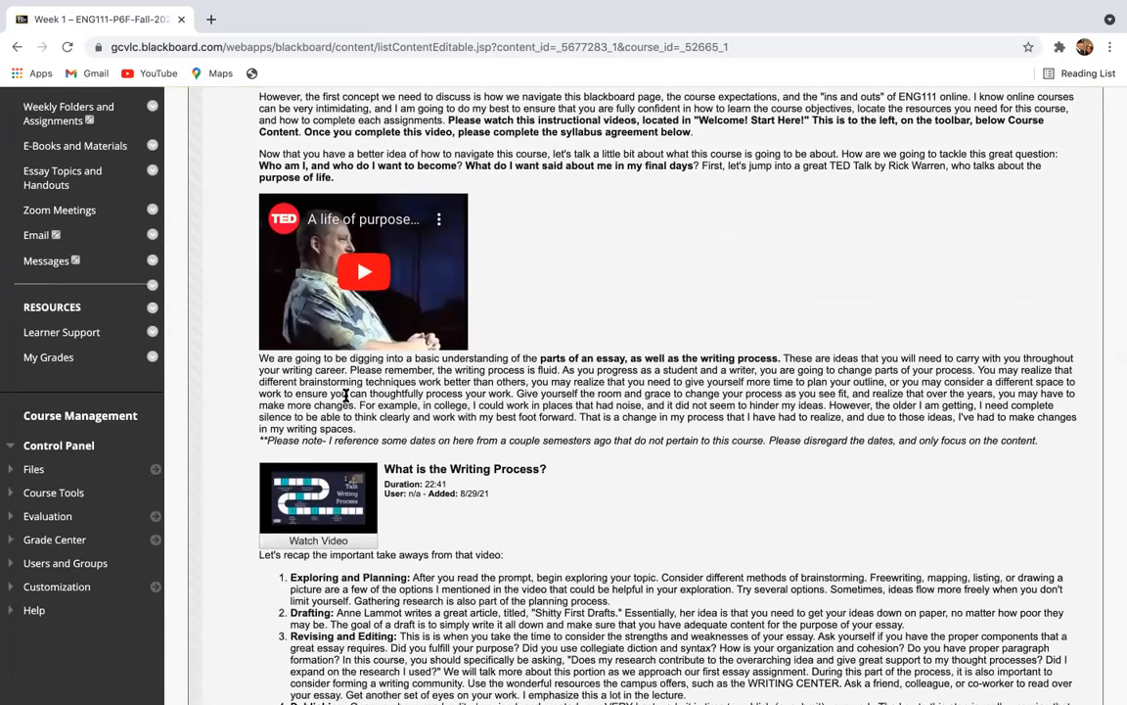
pyautogui.scroll(-3)
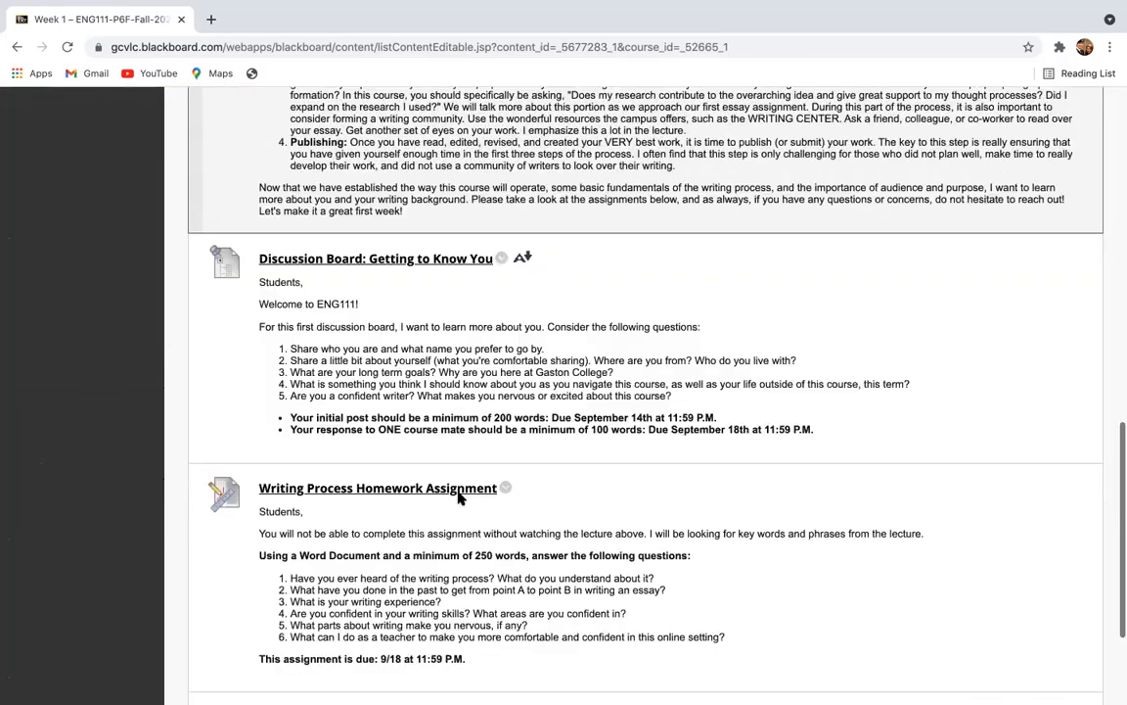
pyautogui.scroll(-3)
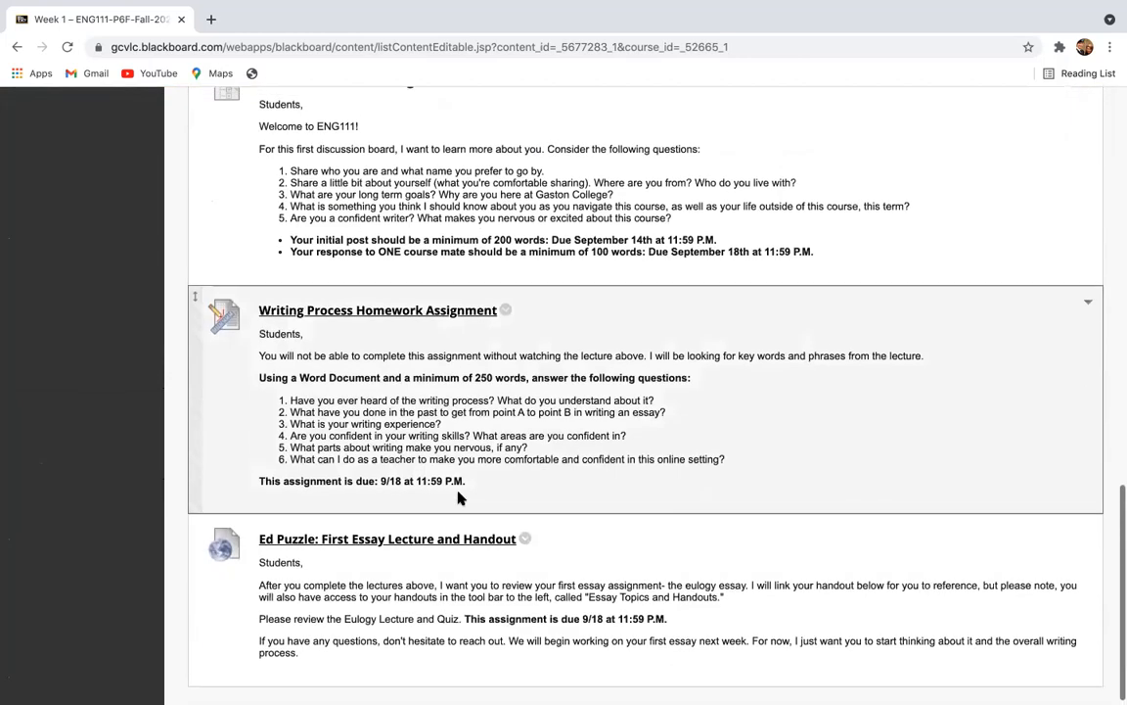
pyautogui.scroll(-3)
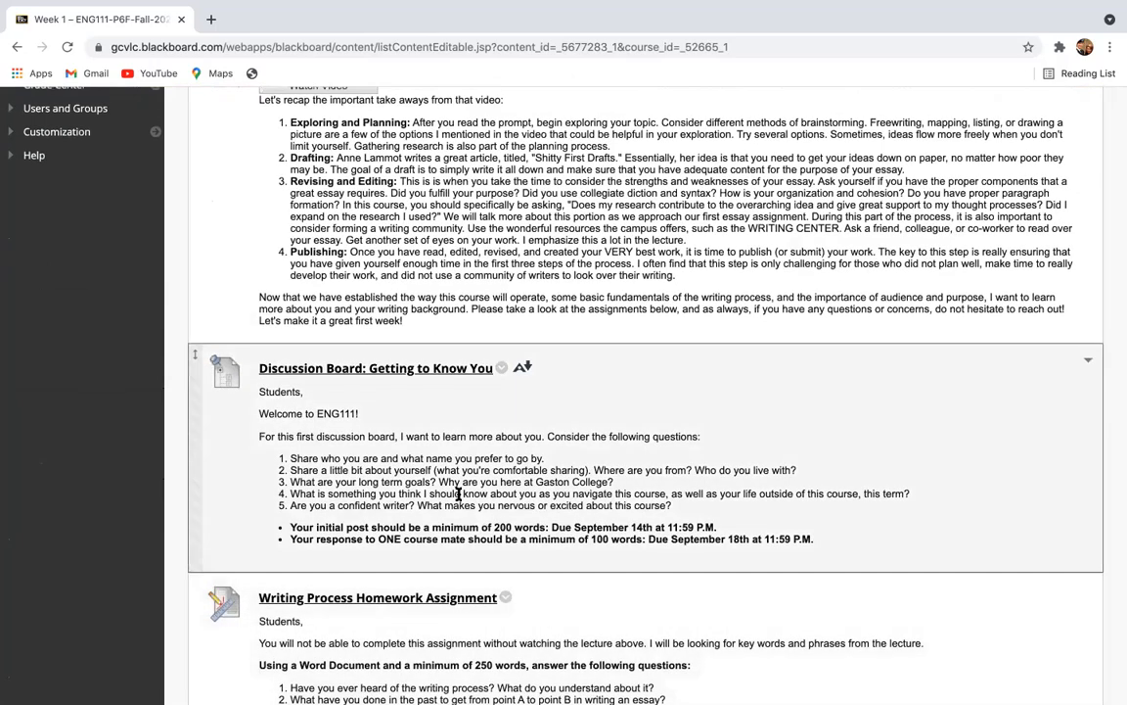
pyautogui.scroll(-3)
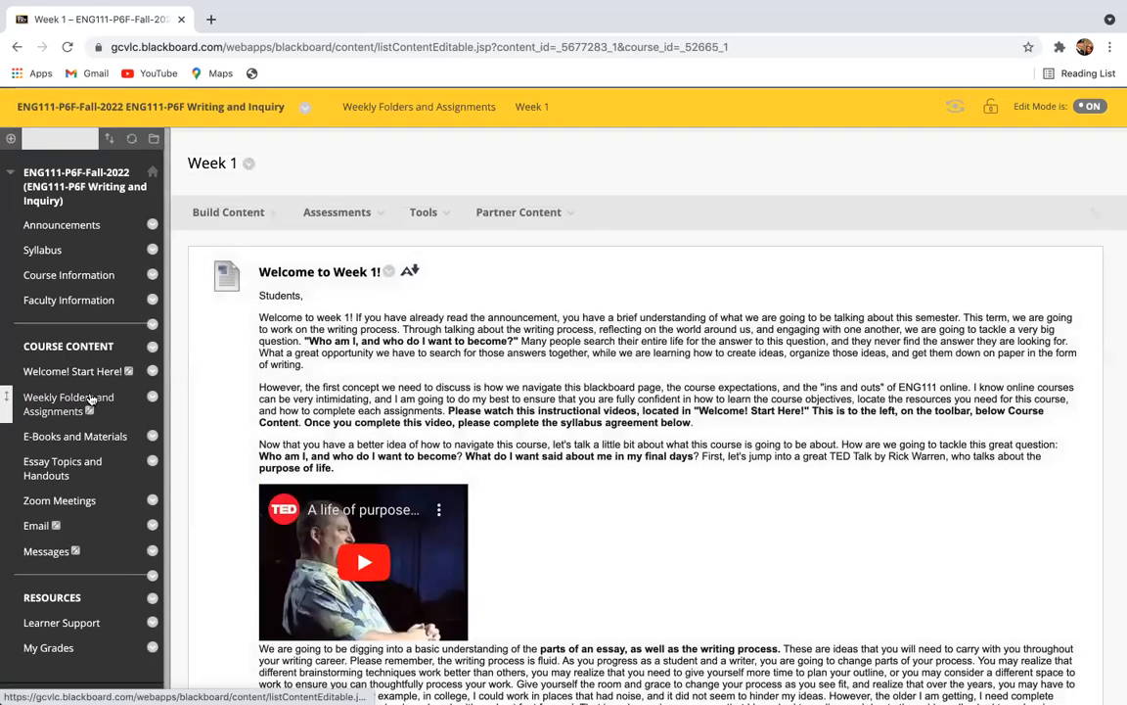
pyautogui.moveTo(68, 404)
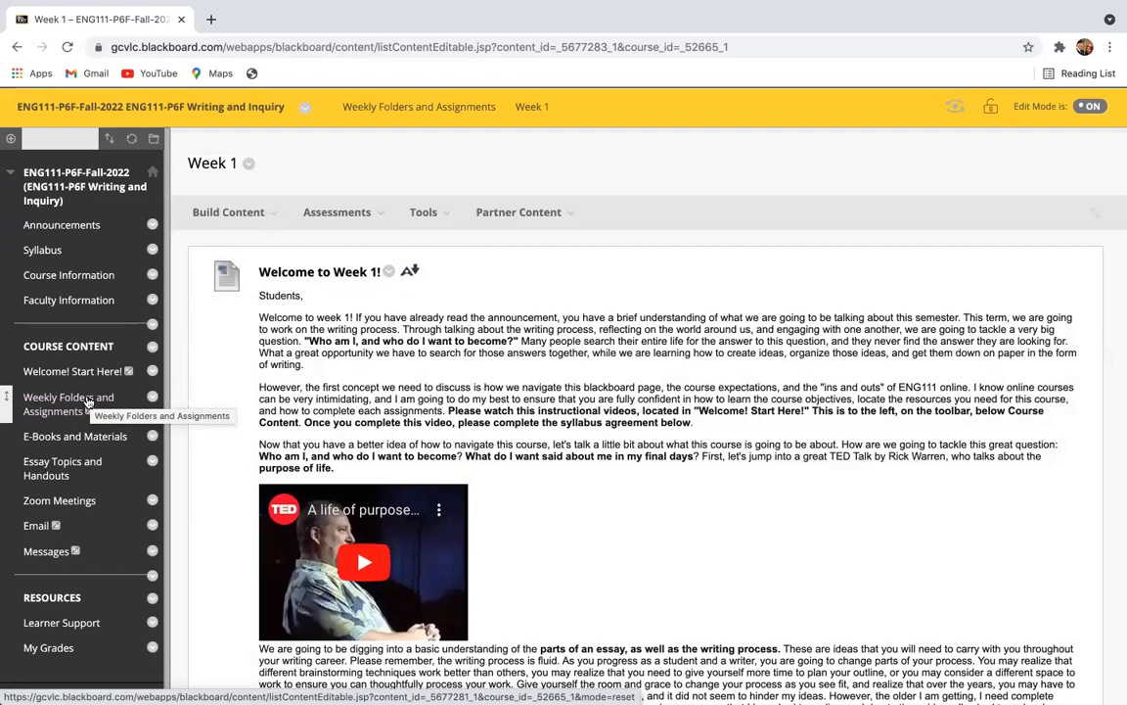
pyautogui.moveTo(69, 403)
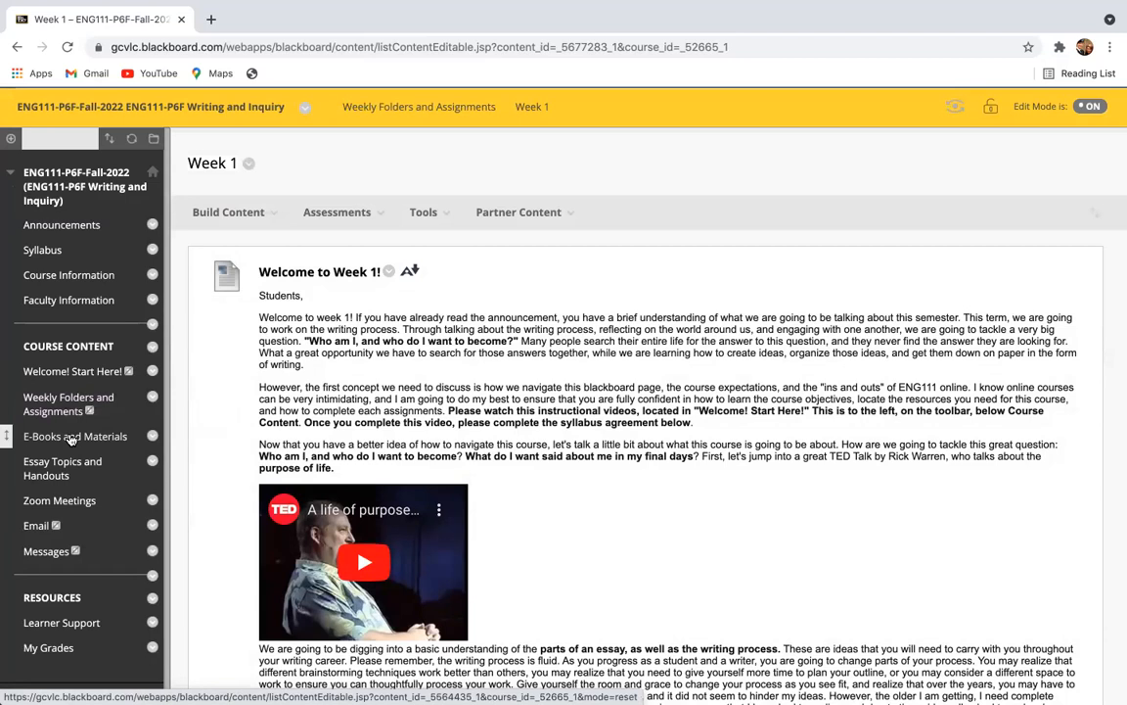
# Step: Show the E-Books and Materials page with the Bookshelf for E-Texts link
pyautogui.click(74, 435)
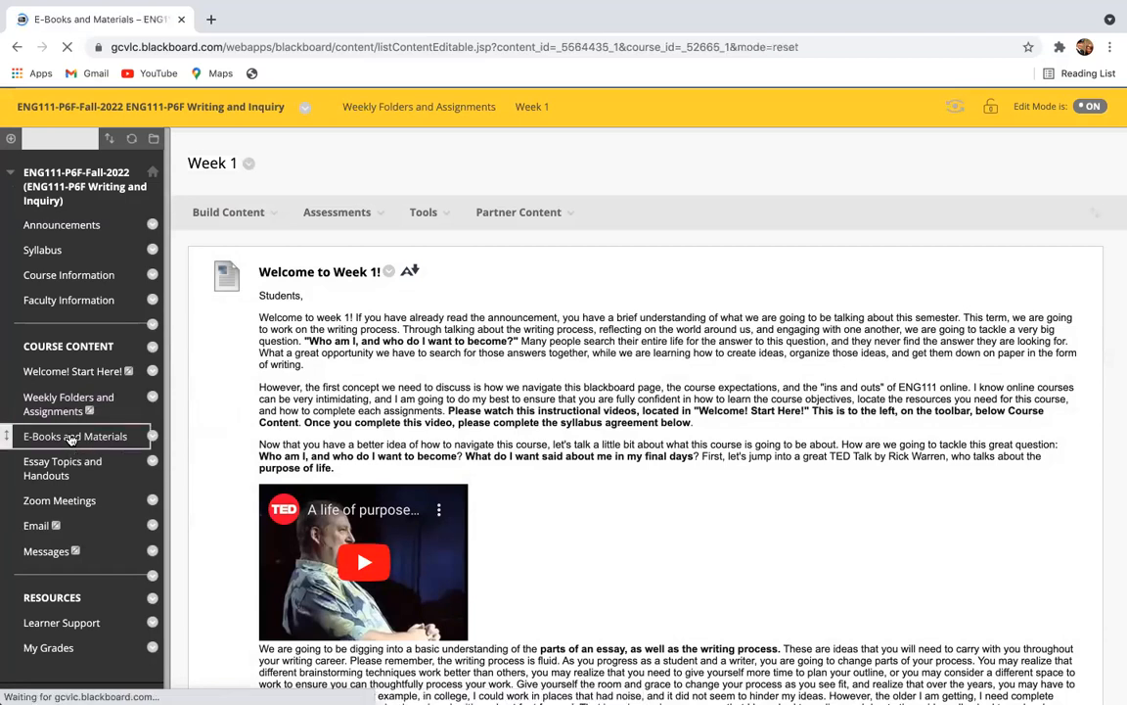
pyautogui.click(75, 434)
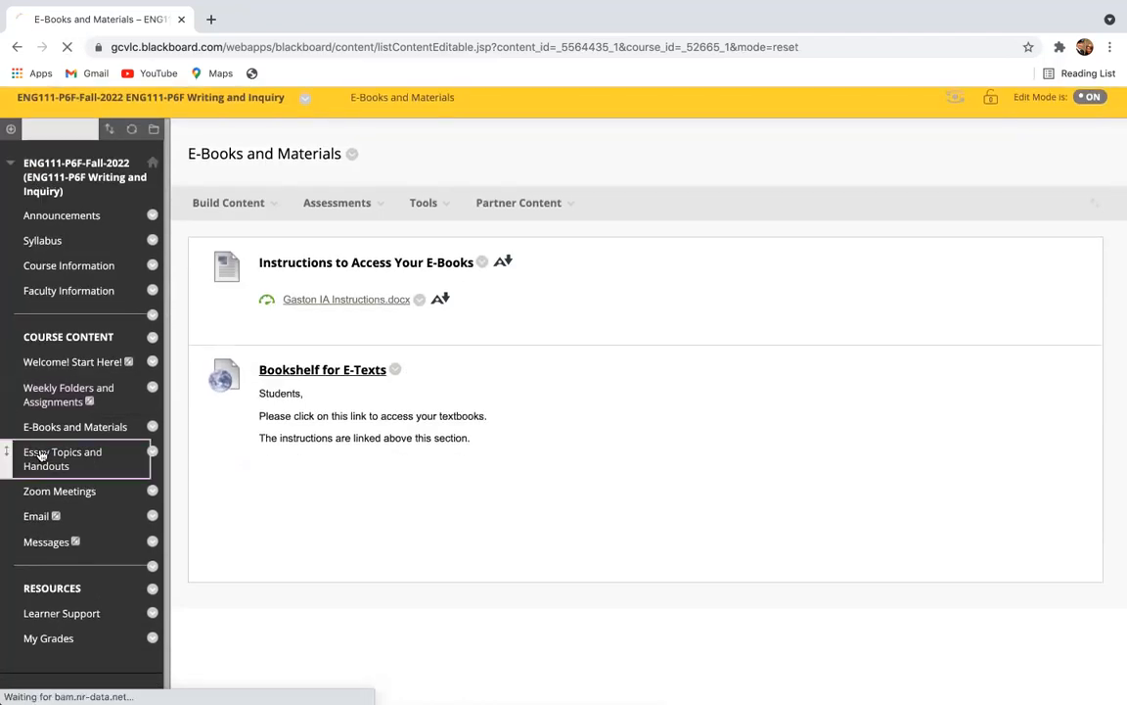
# Step: From Essay Topics and Handouts, enter the Essay 1: Eulogy Essay folder with its handout and example
pyautogui.click(63, 458)
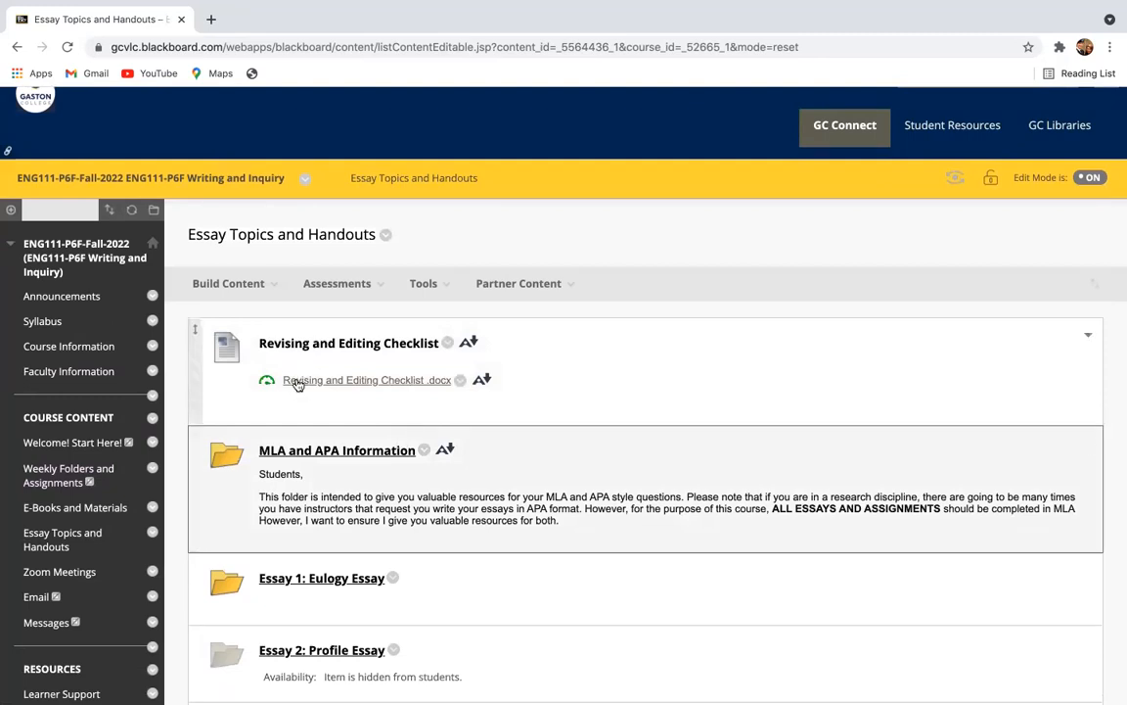
pyautogui.scroll(-3)
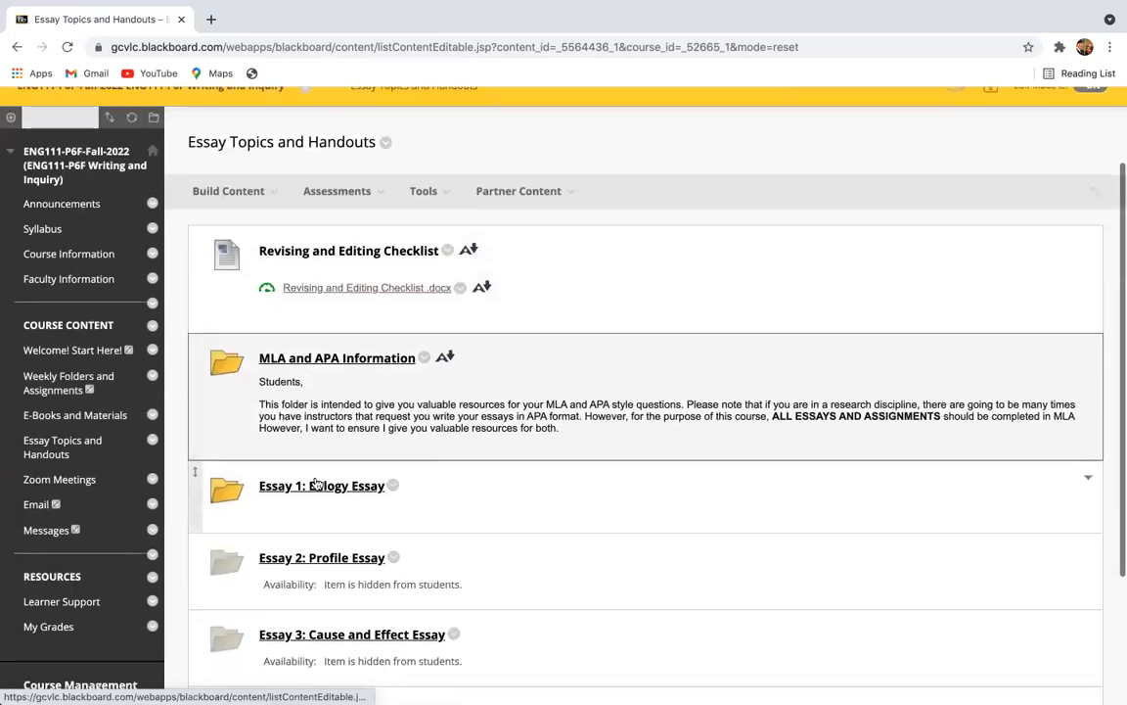
pyautogui.click(321, 485)
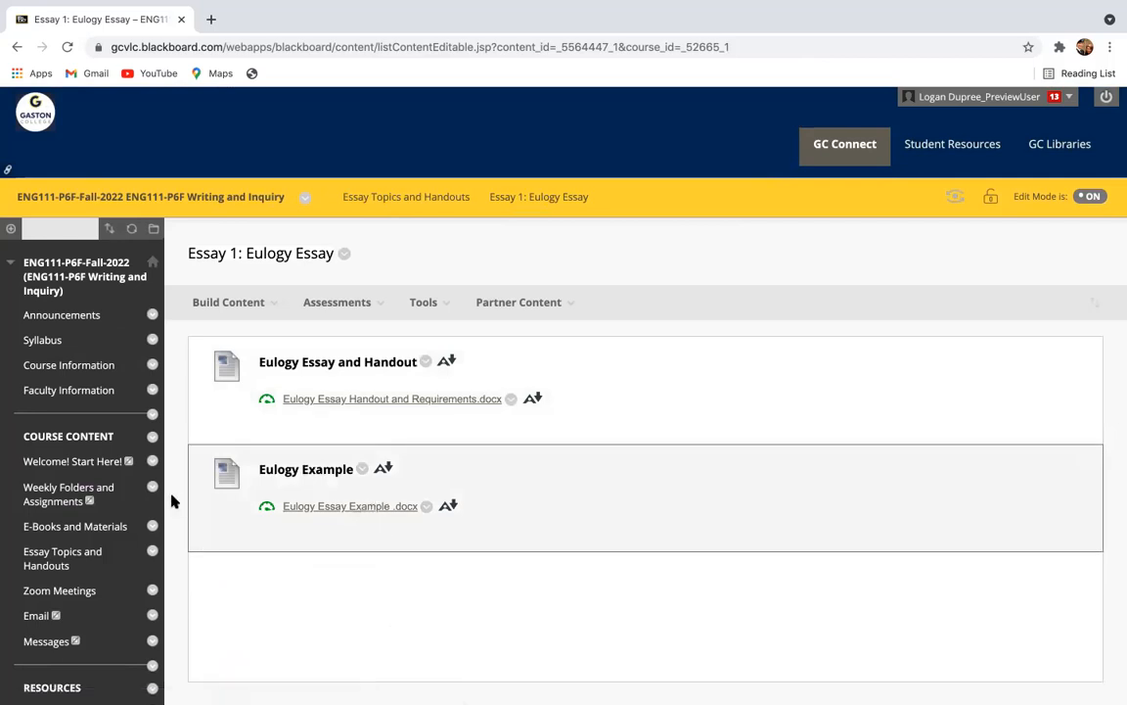
pyautogui.scroll(-3)
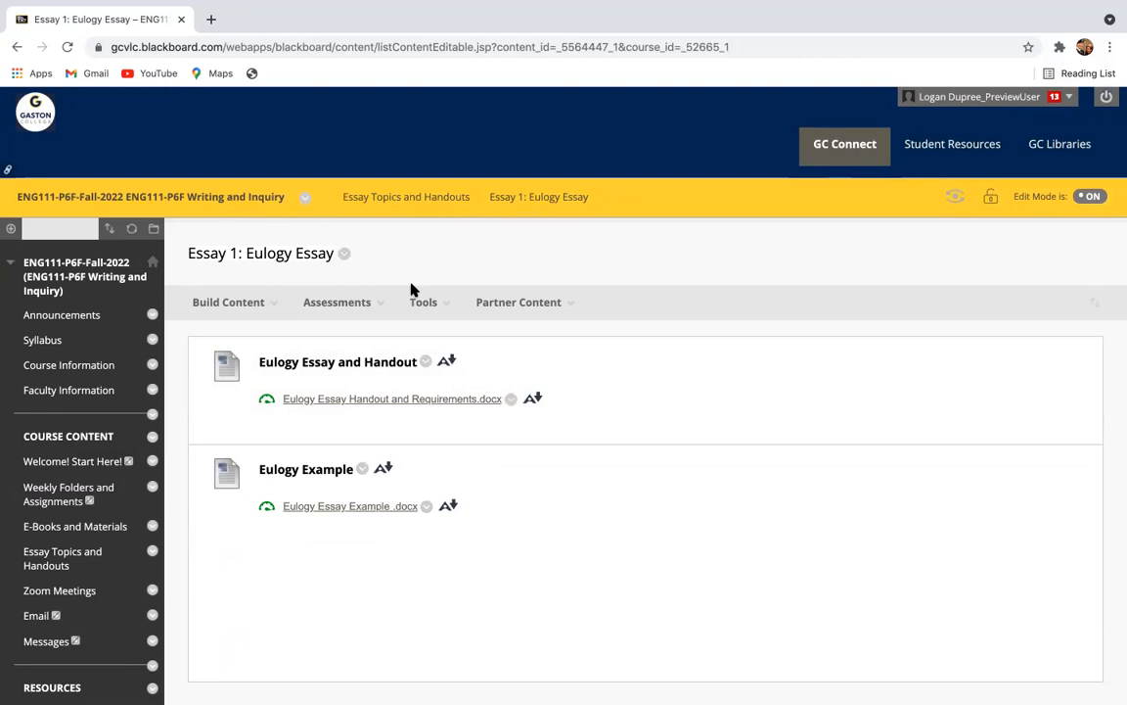
# Step: Return to Announcements showing the Welcome to ENG111! post
pyautogui.click(227, 301)
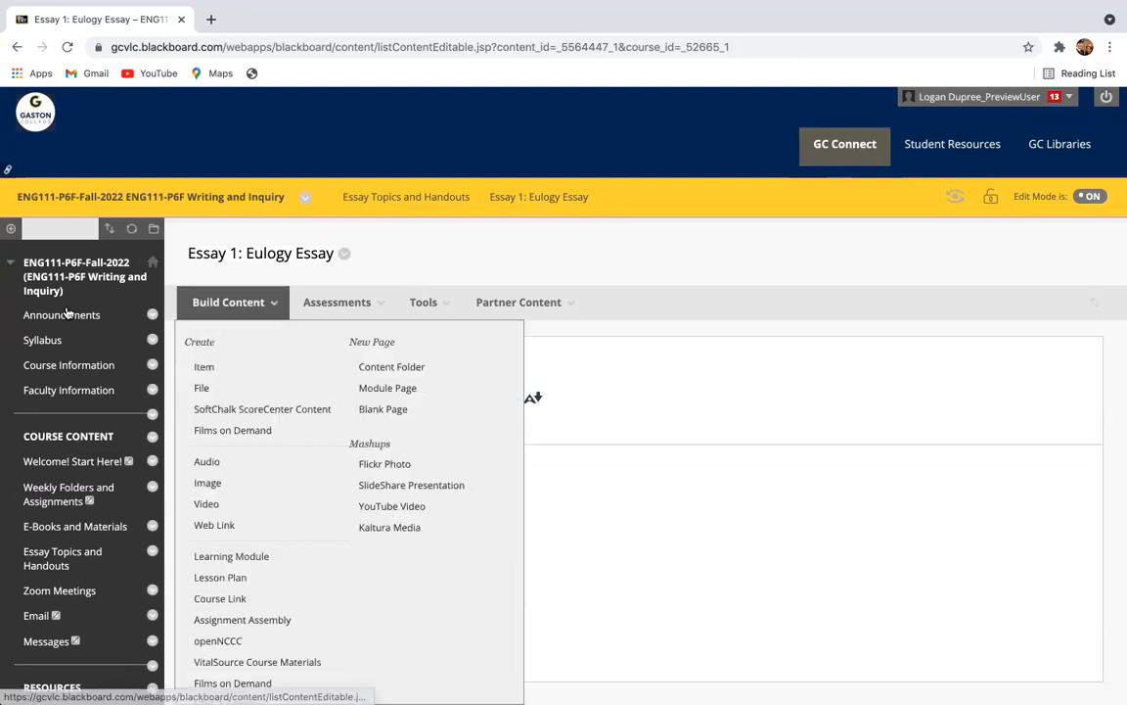
pyautogui.click(62, 314)
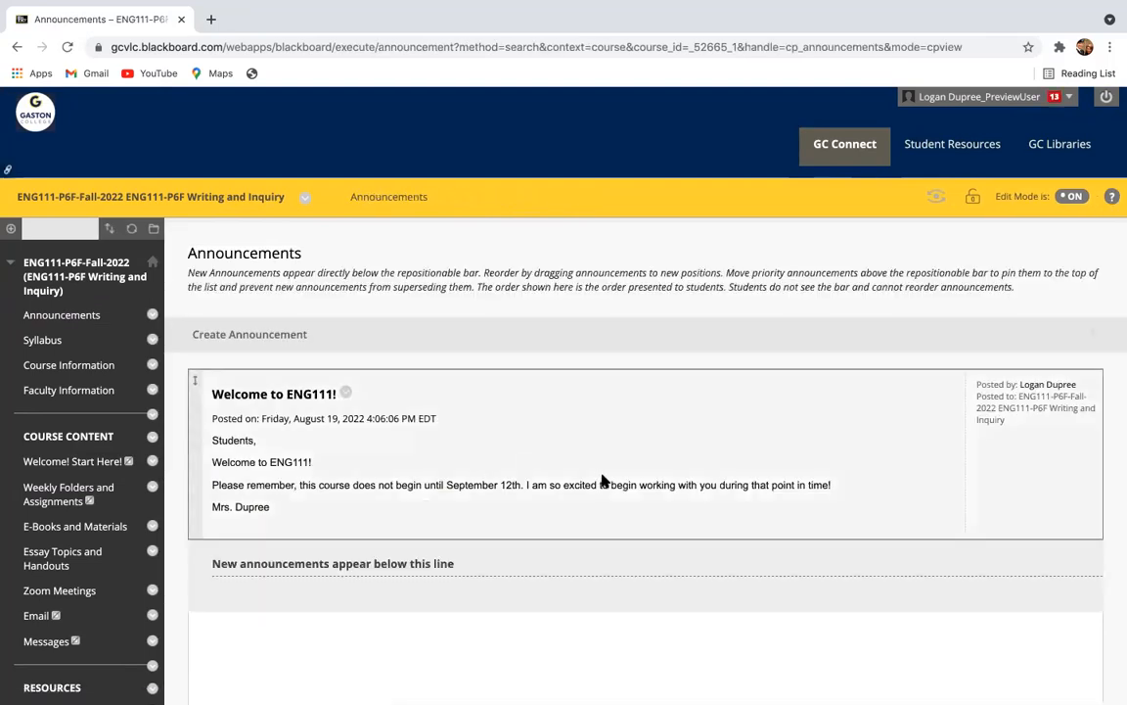